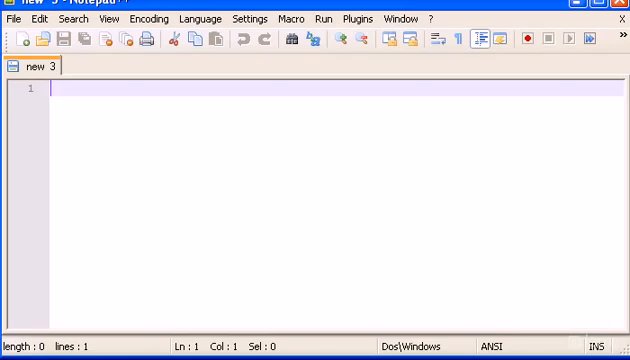
# Type the <html>, <head></head>, <body></body> and </html> tags on separate lines.
pyautogui.write('</')
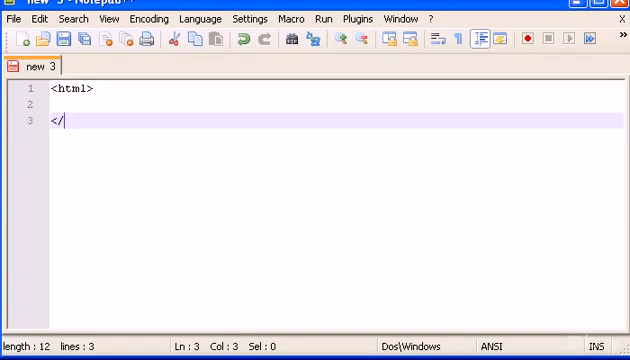
pyautogui.write('html>')
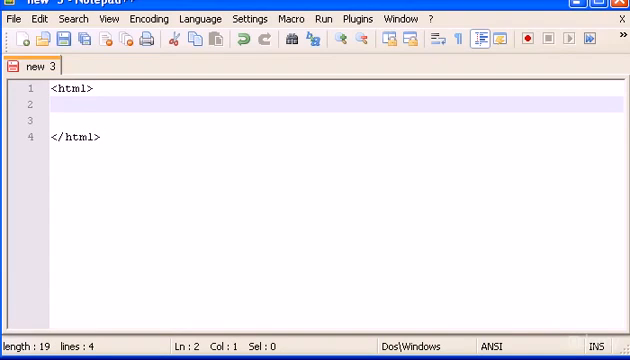
pyautogui.write('<hea')
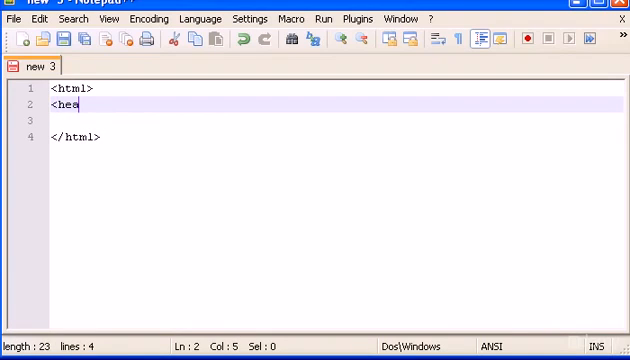
pyautogui.write('d>')
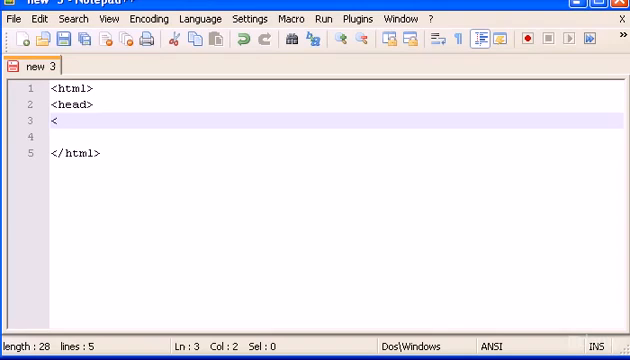
pyautogui.write('/head>')
pyautogui.write('<')
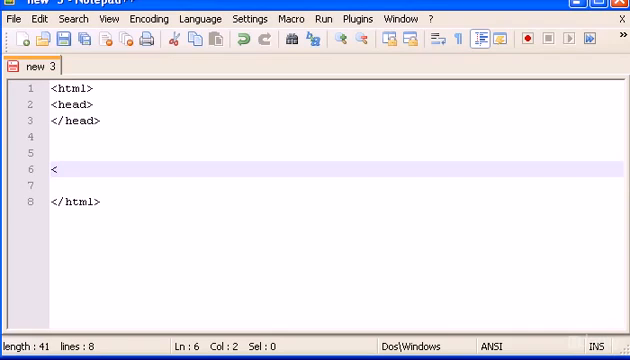
pyautogui.write('body>')
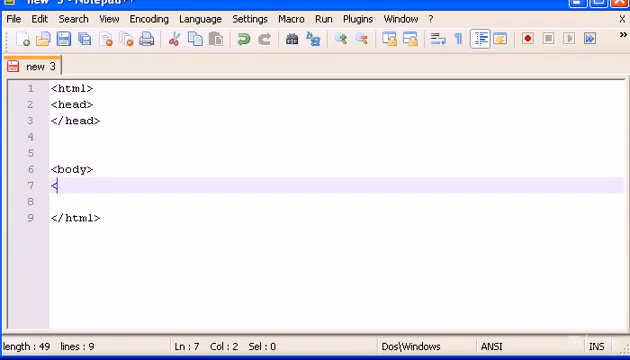
pyautogui.write('/body>')
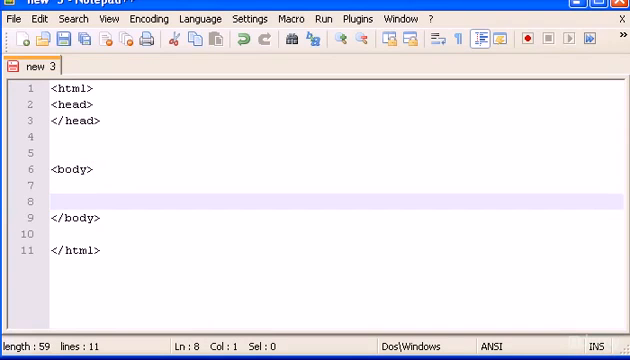
# Use File > Save As to store the skeleton as testlogin.html in htdocs.
pyautogui.click(11, 18)
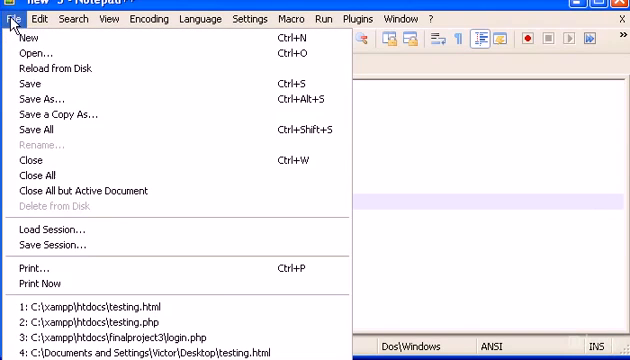
pyautogui.click(38, 99)
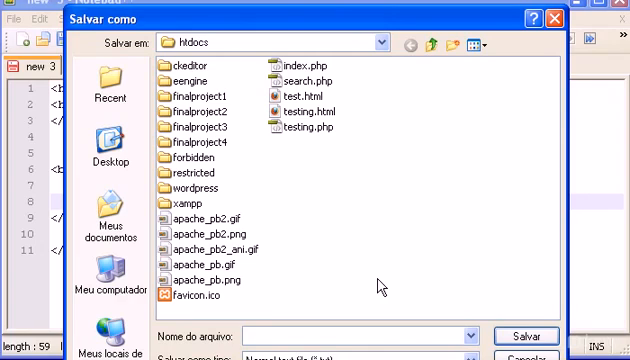
pyautogui.write('hi')
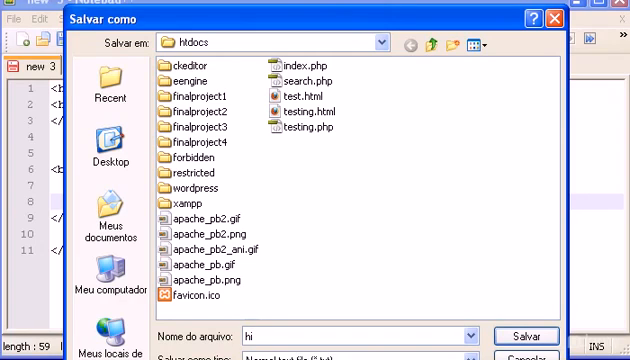
pyautogui.write('te')
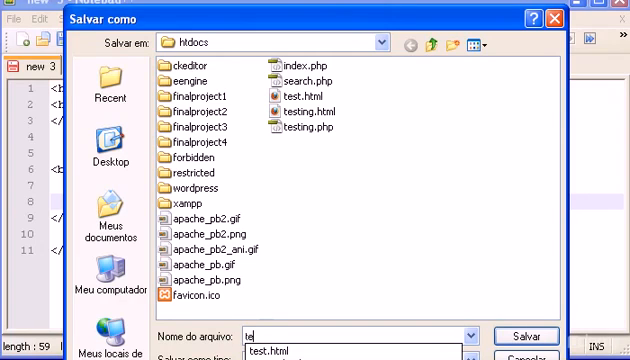
pyautogui.write('stform')
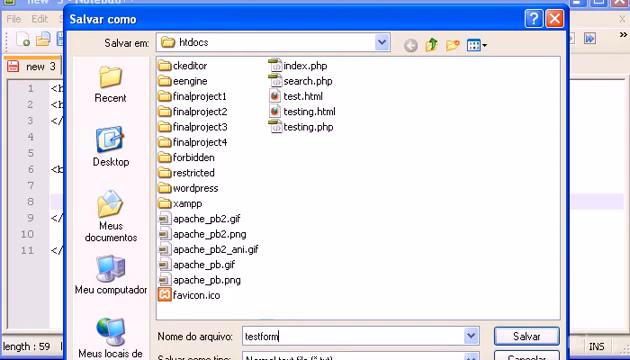
pyautogui.write('.html')
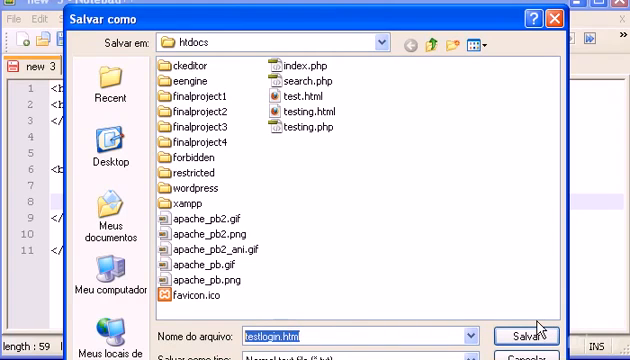
pyautogui.moveTo(308, 8)
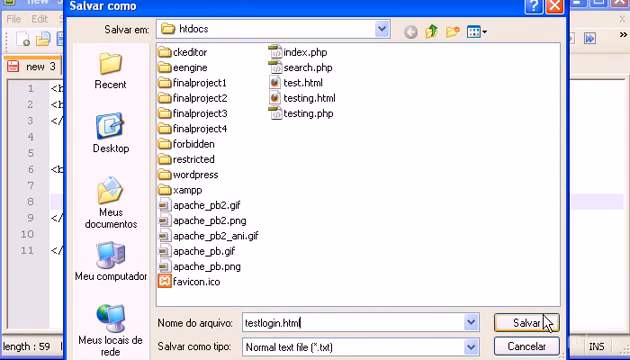
pyautogui.click(531, 321)
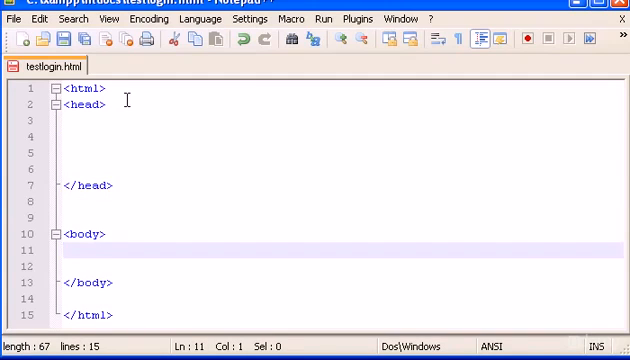
# Type <table border="1"> and its closing </table> tag inside the body.
pyautogui.write('<ta')
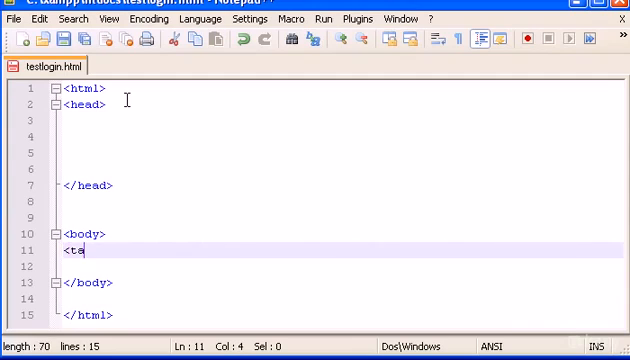
pyautogui.write('ble')
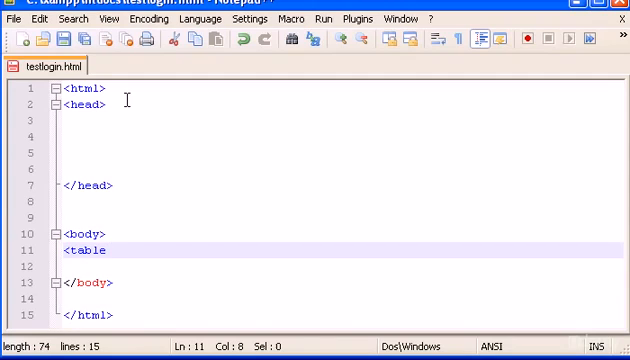
pyautogui.write('border')
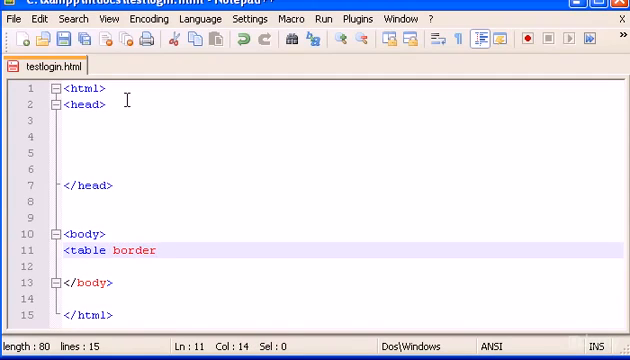
pyautogui.write('="')
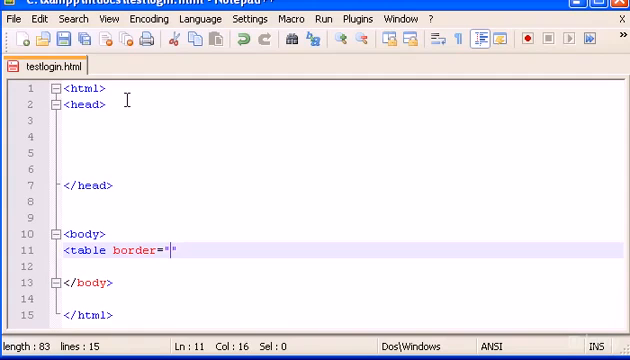
pyautogui.write('1">')
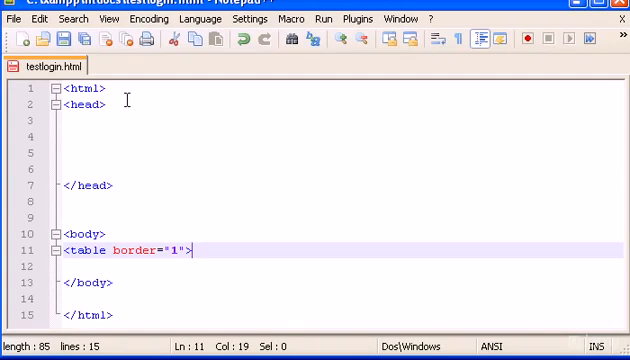
pyautogui.write('</table>')
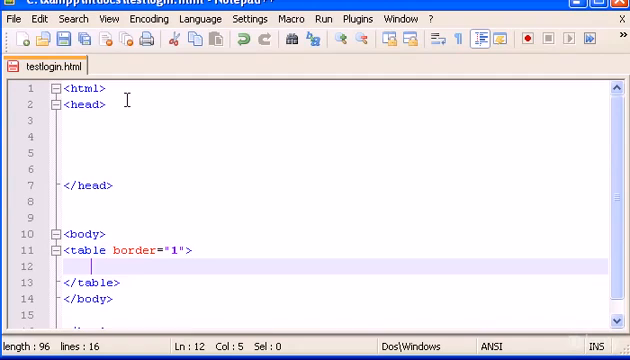
# Start a table row with a "Name:" label cell and open the next cell.
pyautogui.write('<tr')
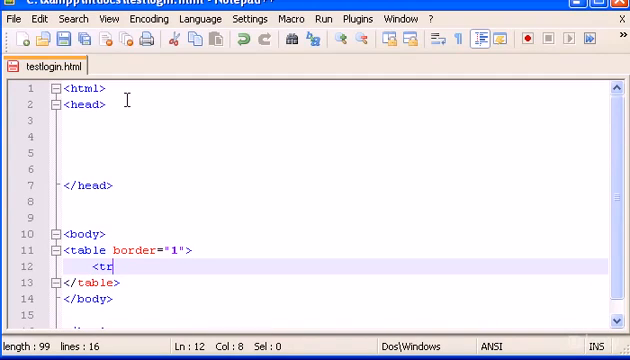
pyautogui.press('Enter')
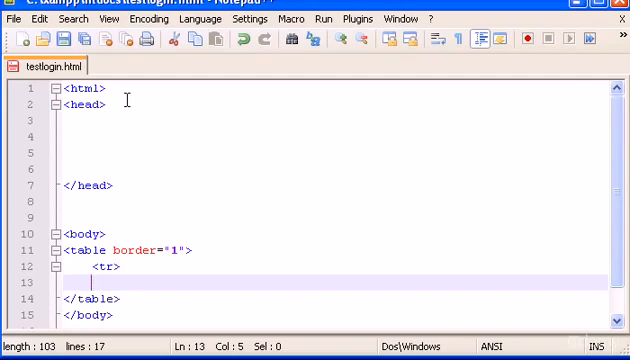
pyautogui.write('<td>')
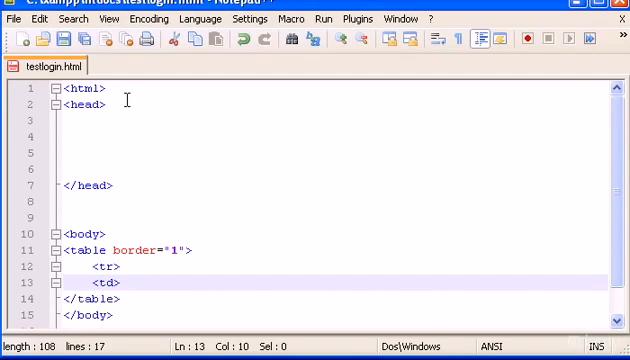
pyautogui.write('Name:<')
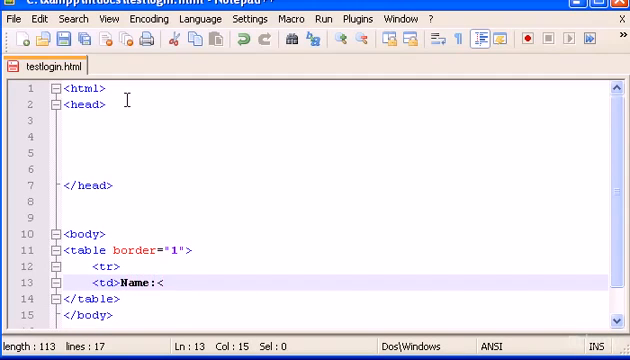
pyautogui.write('/td>')
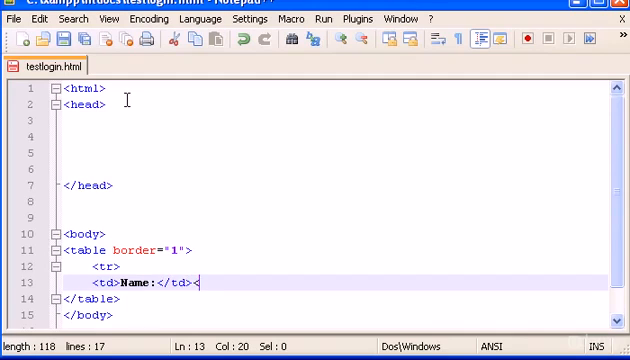
pyautogui.write('<td>')
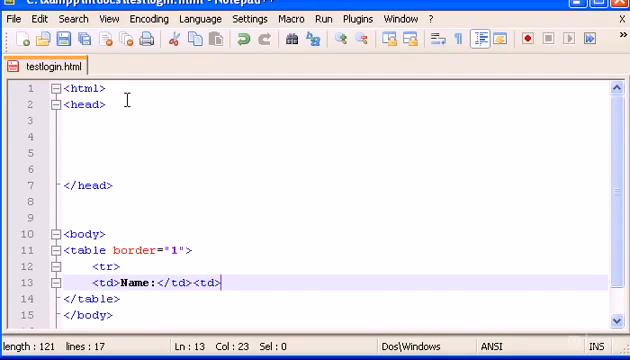
# Add a text input named name with id username, then close the cell and row.
pyautogui.write('input')
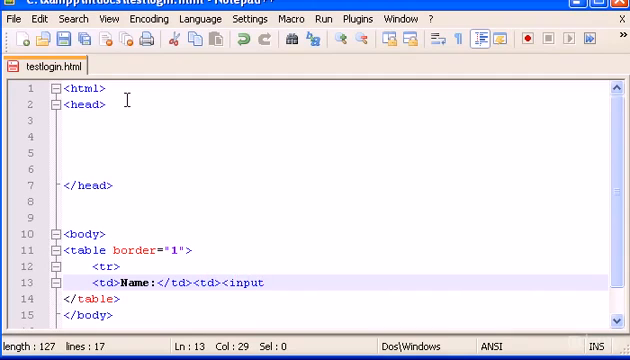
pyautogui.write('type="')
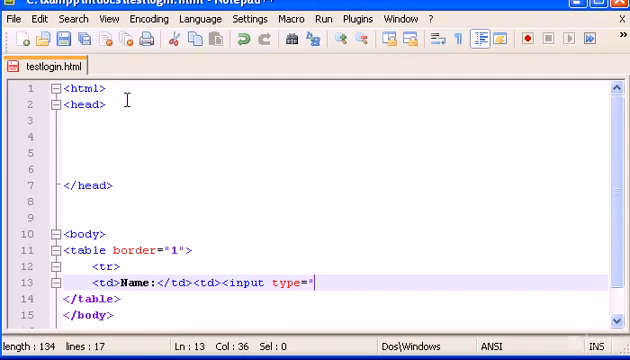
pyautogui.write('"')
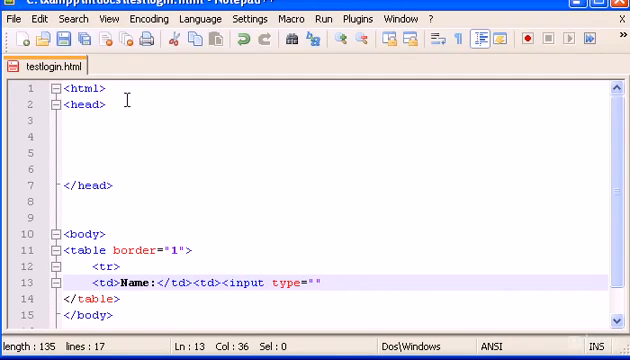
pyautogui.write('text')
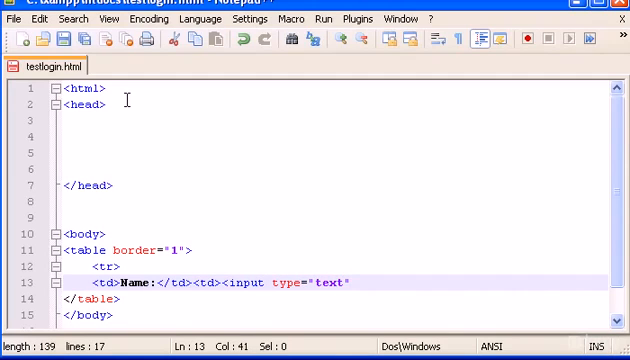
pyautogui.write('name="')
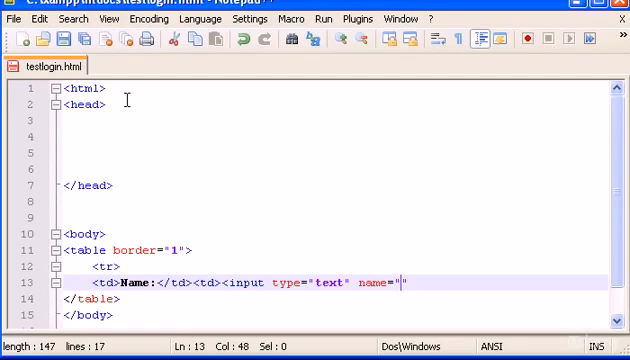
pyautogui.write('name')
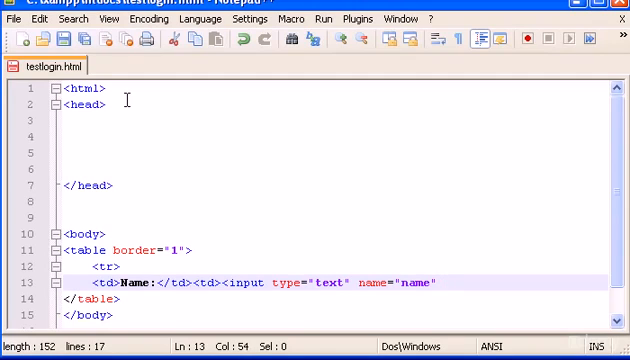
pyautogui.write('id="')
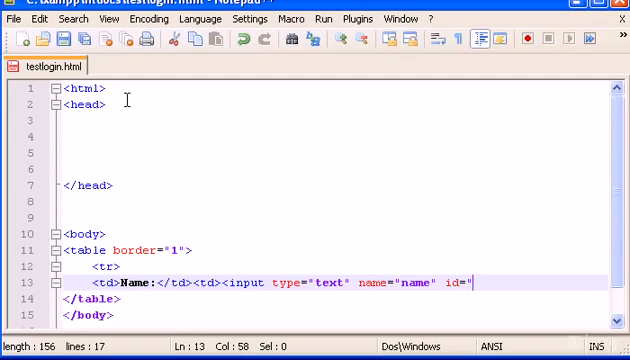
pyautogui.write('"')
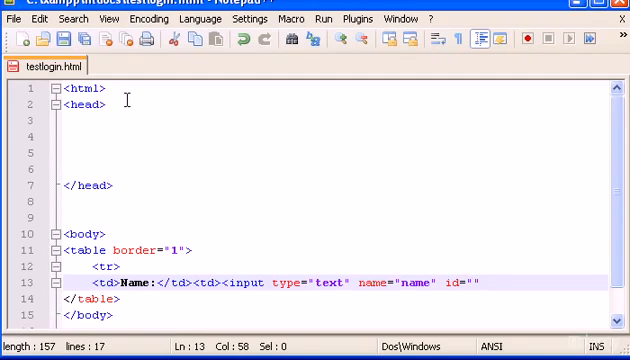
pyautogui.write('username')
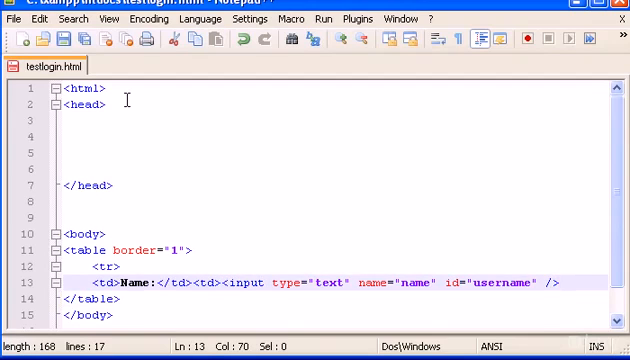
pyautogui.write('<')
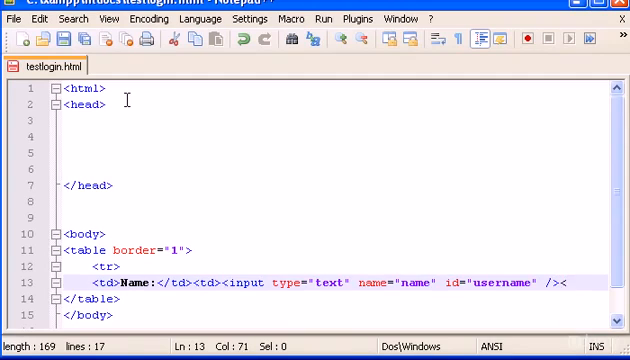
pyautogui.write('<td>')
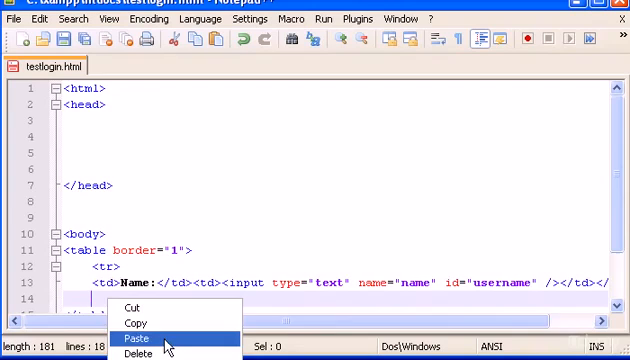
# Paste a copy of the Name row and change it to Password with password type and name.
pyautogui.click(140, 337)
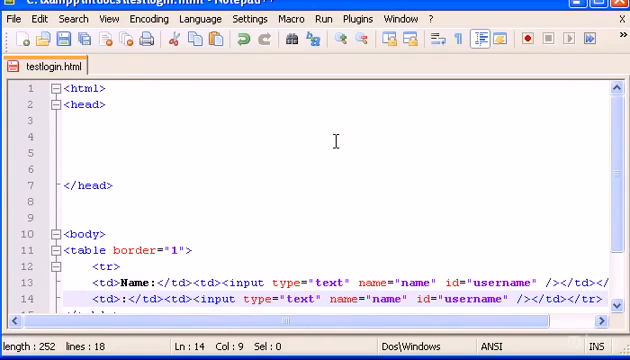
pyautogui.write('Password')
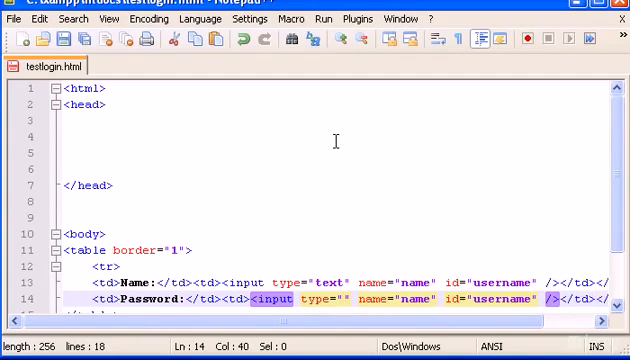
pyautogui.write('password')
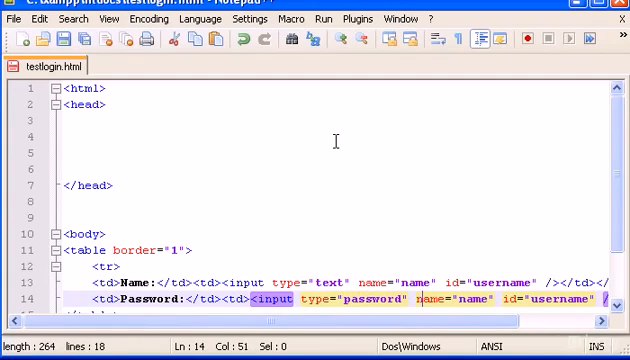
pyautogui.write('password')
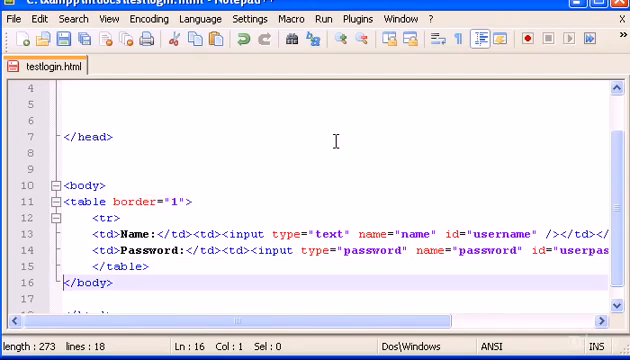
# Below the table, start a button input with the value Login.
pyautogui.press('Enter')
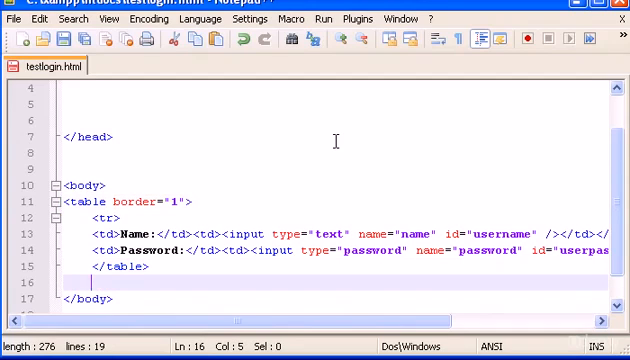
pyautogui.write('<input')
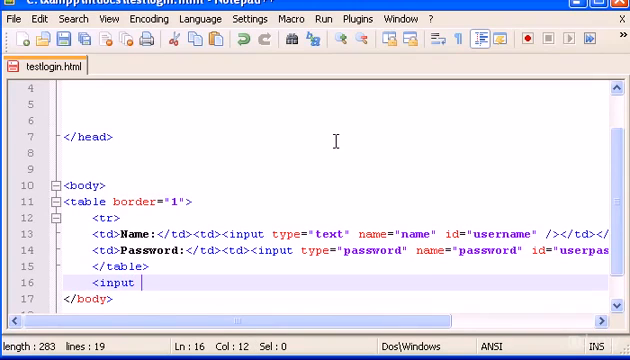
pyautogui.write('type=')
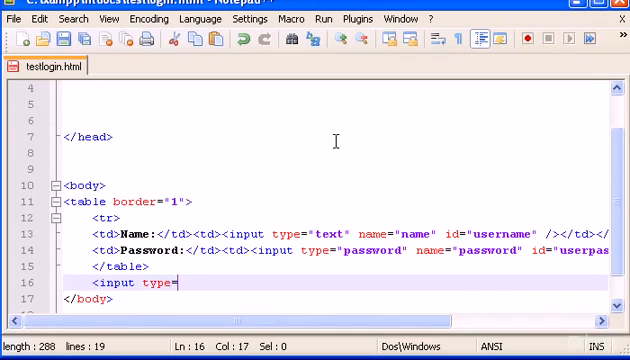
pyautogui.write('"button" value')
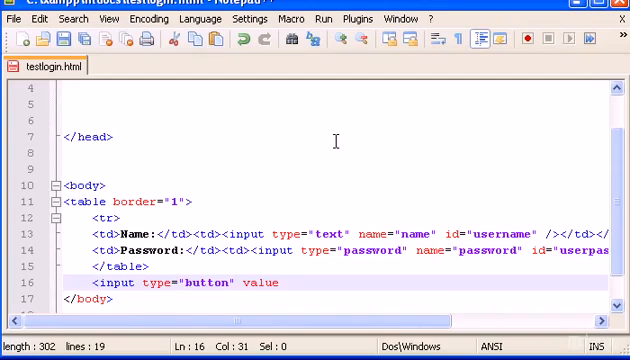
pyautogui.write('=')
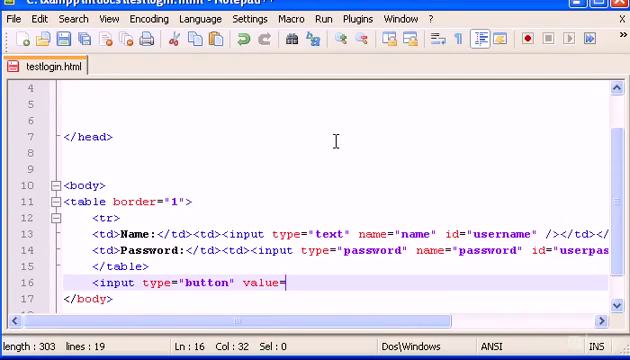
pyautogui.write('""')
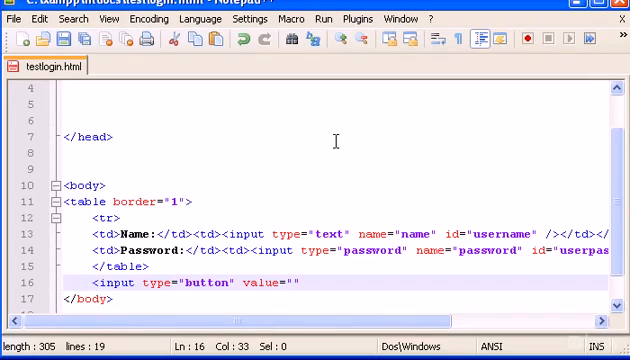
pyautogui.write('Login')
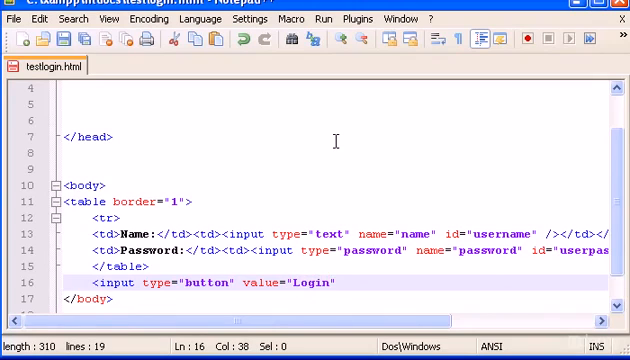
# Give the Login button onclick="test()" and close the tag with />.
pyautogui.write('o')
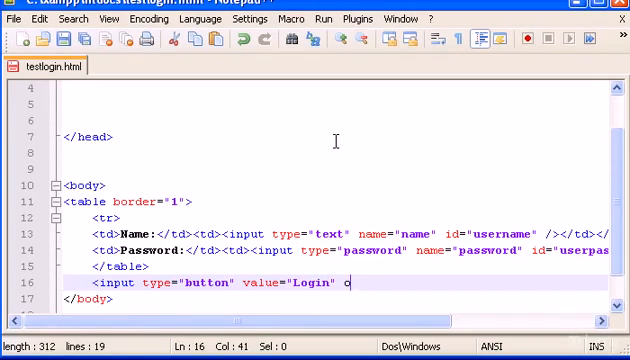
pyautogui.write('nclick=')
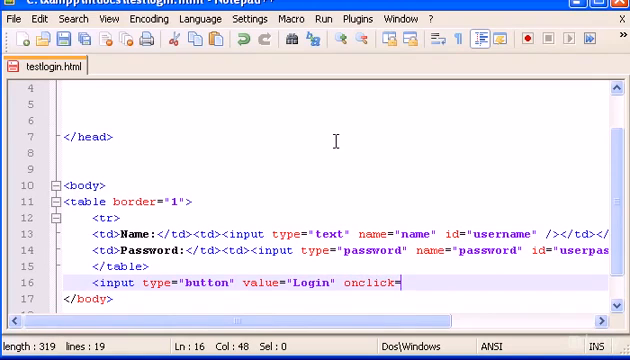
pyautogui.write('""')
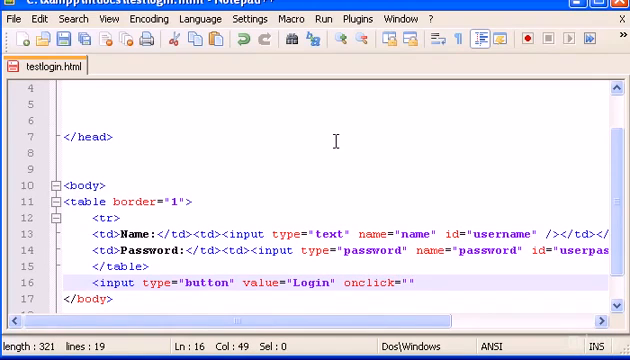
pyautogui.write('text')
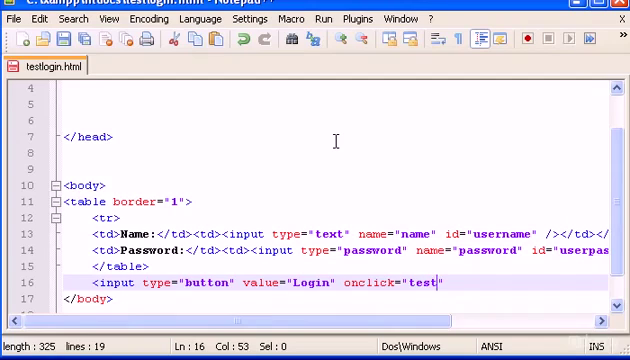
pyautogui.write('()')
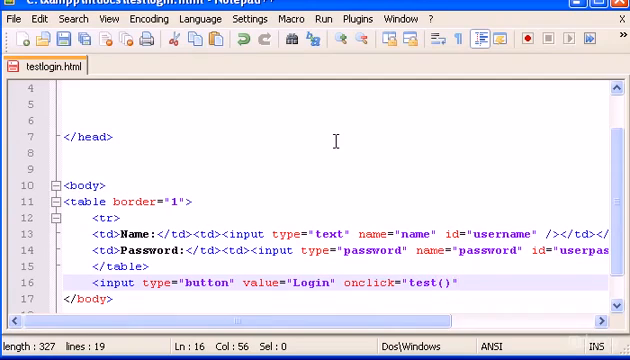
pyautogui.write('/>')
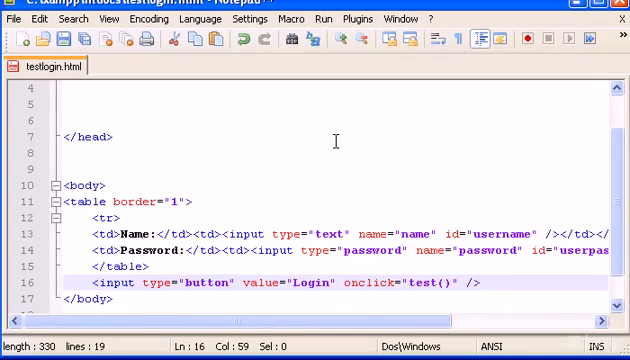
# Below the Login button, add a <div id="result"> with its closing tag.
pyautogui.press('Enter')
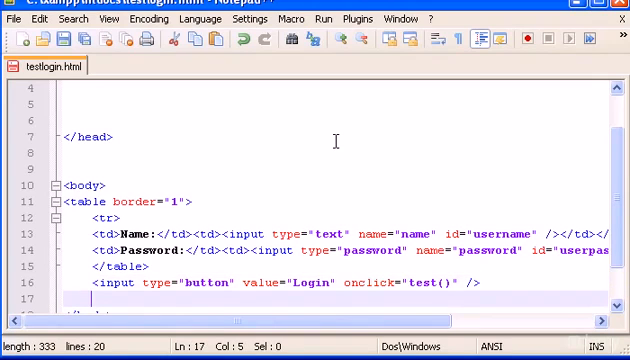
pyautogui.write('<div')
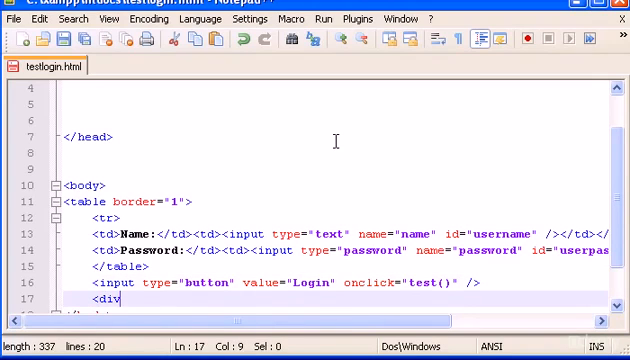
pyautogui.write('id="')
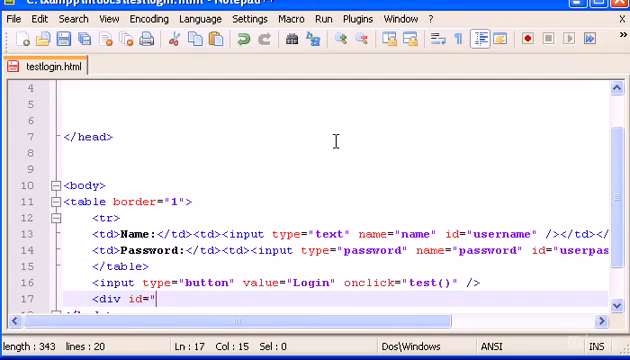
pyautogui.write('resu')
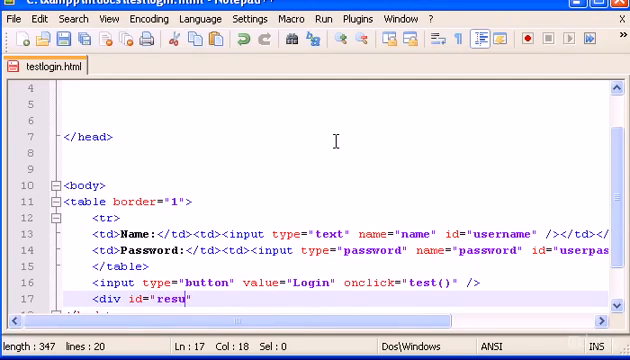
pyautogui.write('lt">')
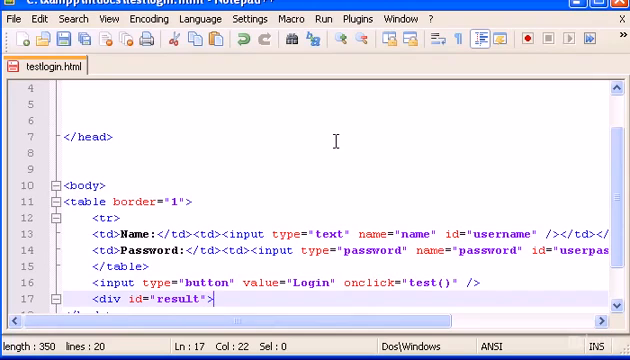
pyautogui.write('<')
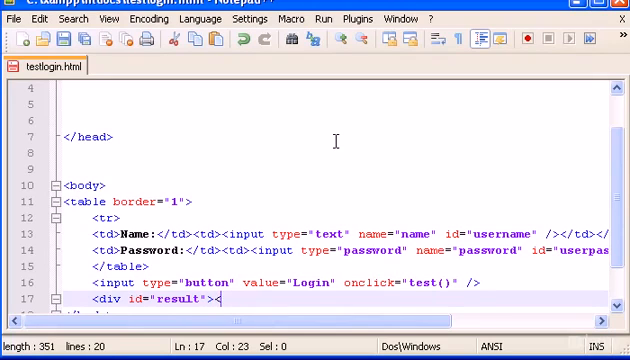
pyautogui.write('>')
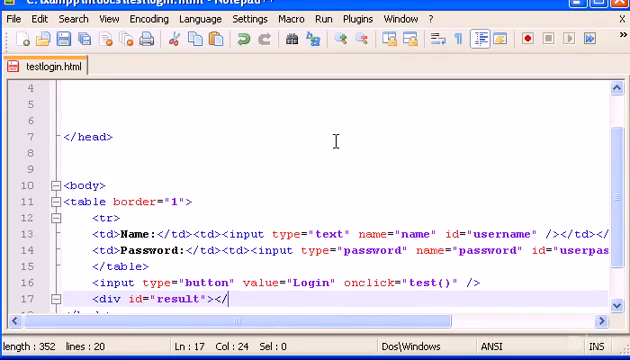
pyautogui.press('Backspace')
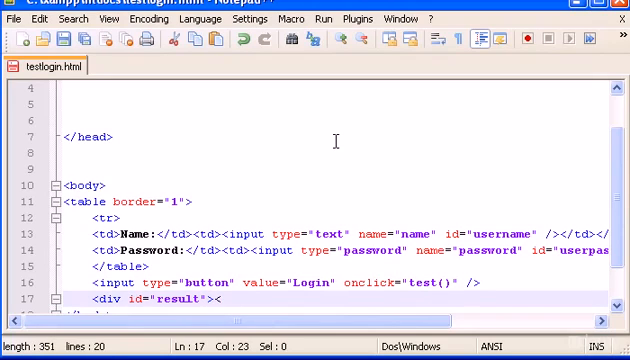
pyautogui.write('</div>')
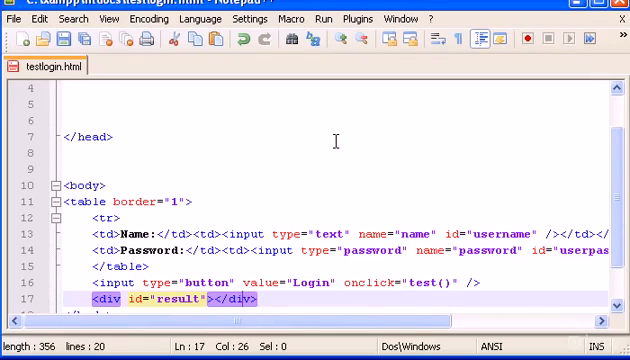
# Fill the result div with the placeholder text "Result...", correcting a typo.
pyautogui.write('Rs')
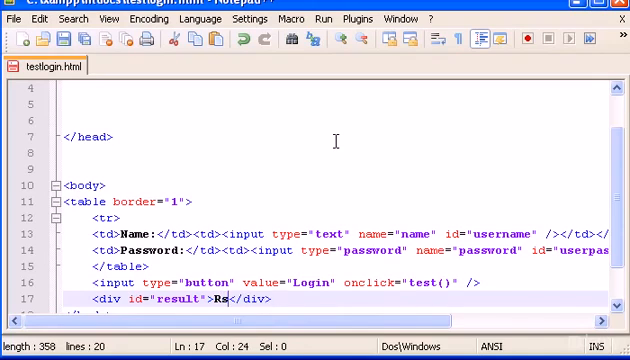
pyautogui.press('BackSpace')
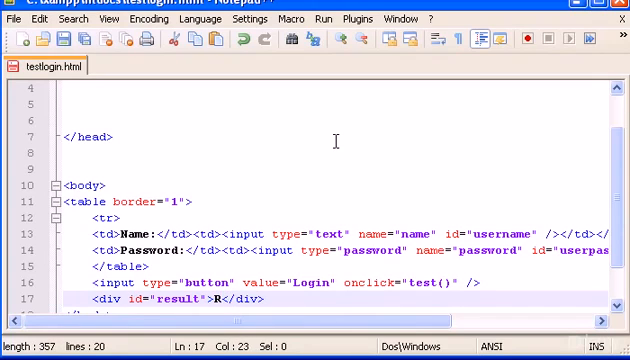
pyautogui.press('Backspace')
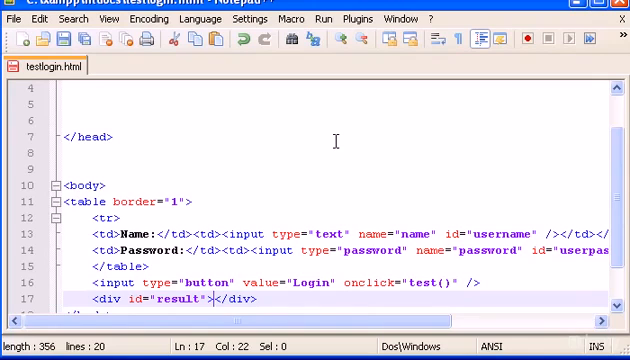
pyautogui.write('Result')
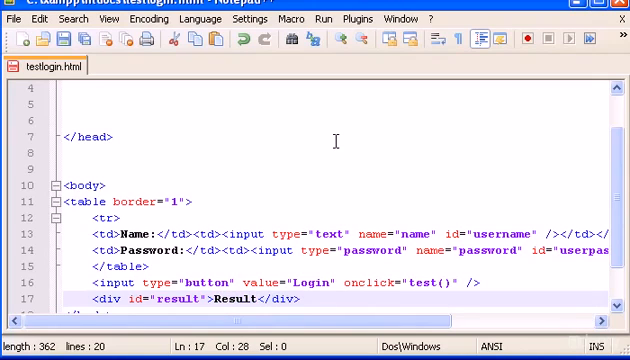
pyautogui.write('...')
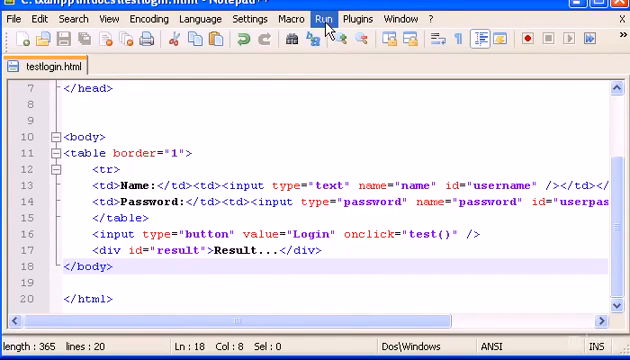
# Launch testlogin.html in Google Chrome from the Run menu.
pyautogui.click(321, 18)
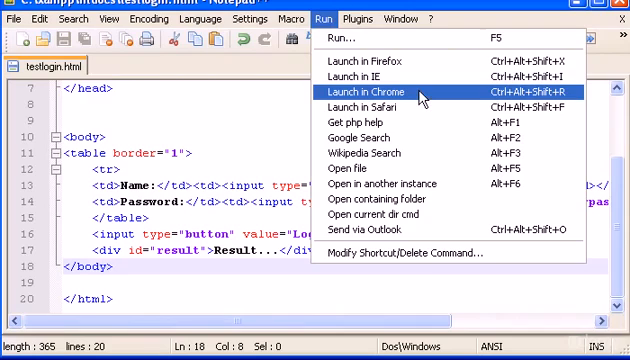
pyautogui.click(378, 93)
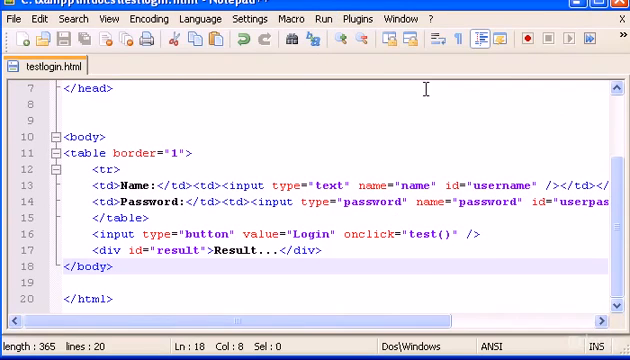
pyautogui.moveTo(421, 159)
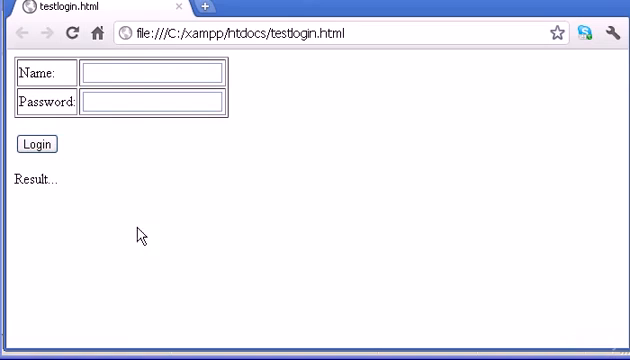
pyautogui.moveTo(131, 71)
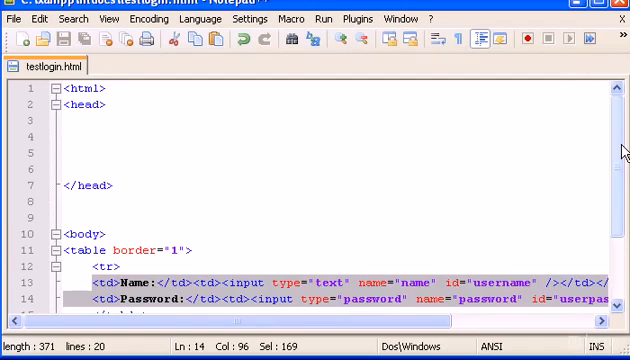
# Scroll through the markup and select the word "button" in the Login input tag.
pyautogui.scroll(-3)
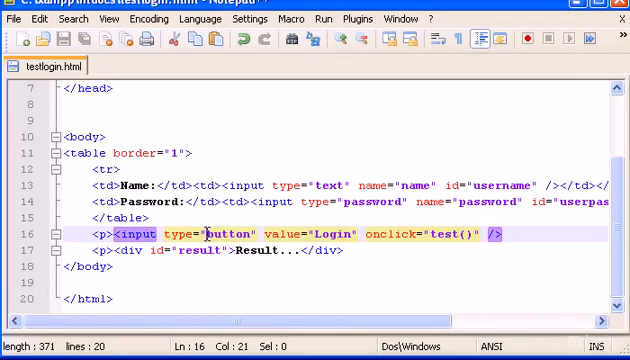
pyautogui.doubleClick(228, 234)
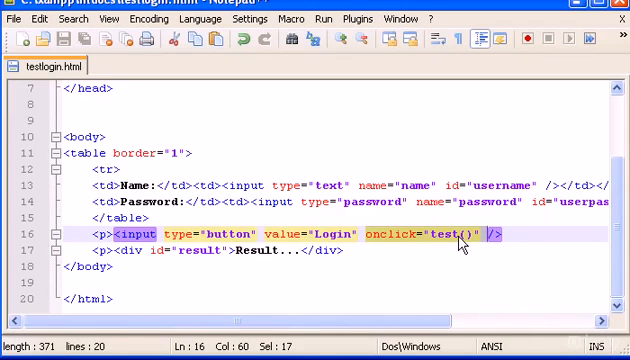
pyautogui.scroll(3)
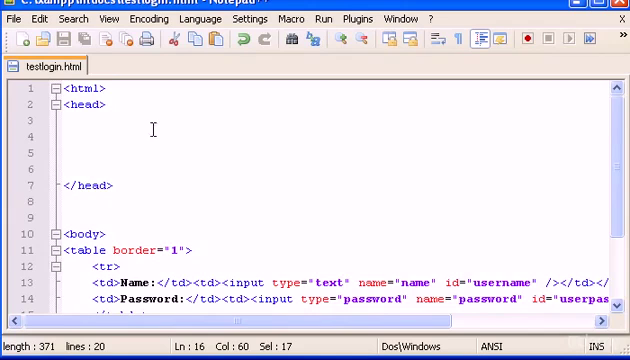
pyautogui.scroll(-3)
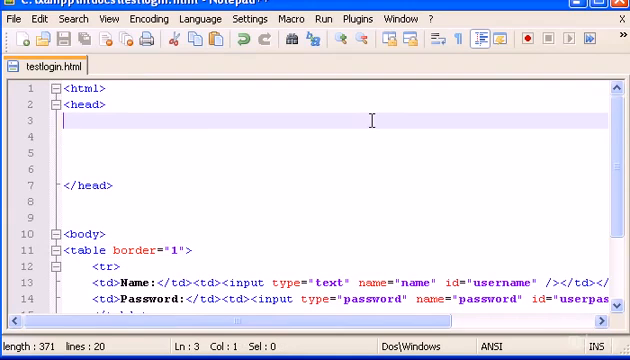
# Type <script type="text/javascript"> and </script> inside the head, leaving blank lines between.
pyautogui.write('<')
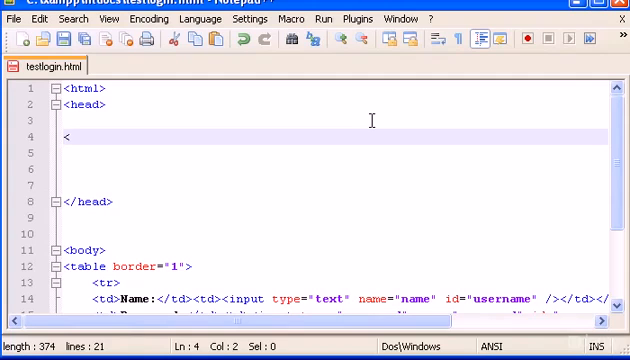
pyautogui.write('script')
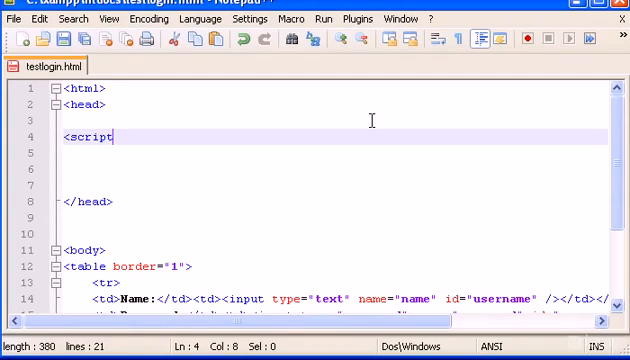
pyautogui.write('typ')
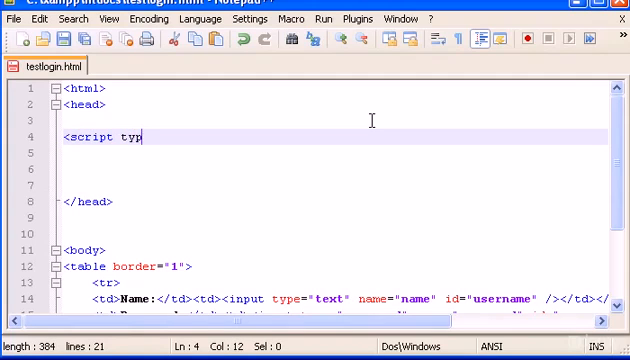
pyautogui.write('e=""')
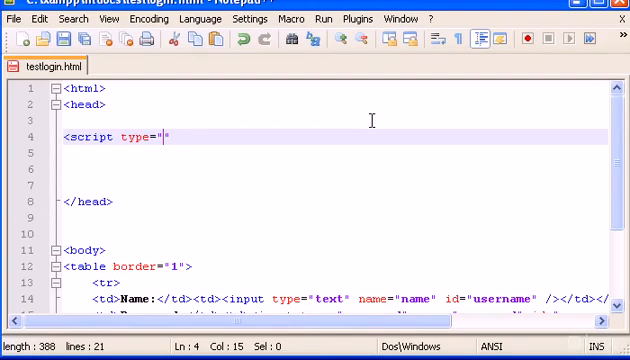
pyautogui.write('text')
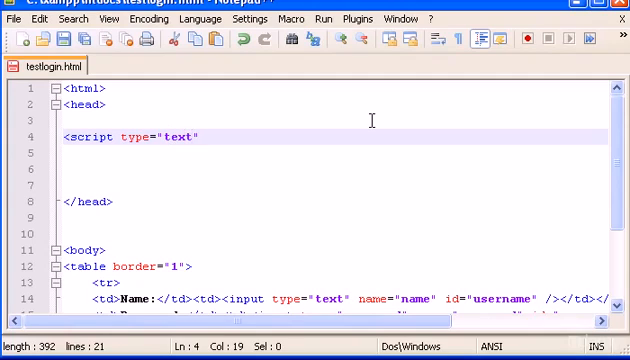
pyautogui.write('/javascri')
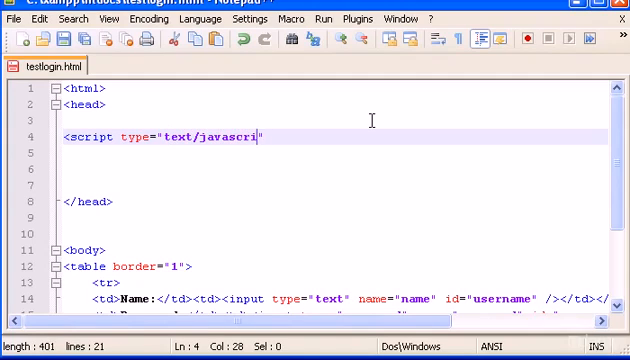
pyautogui.write('pt">')
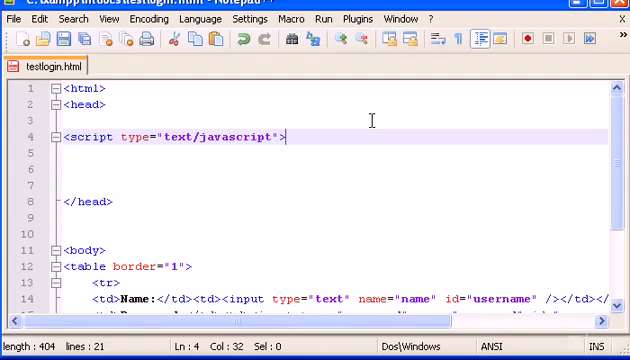
pyautogui.write('</sc')
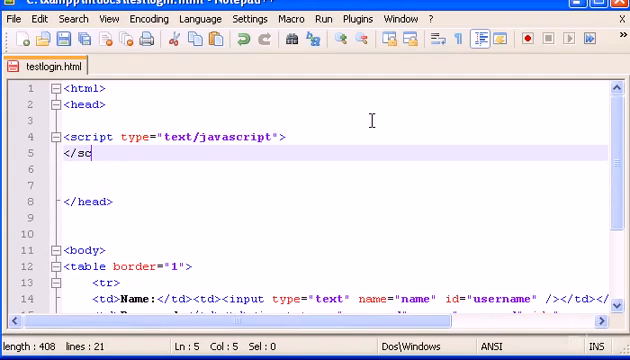
pyautogui.write('ript>')
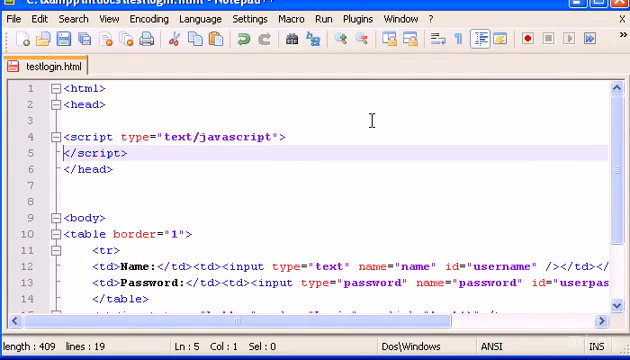
pyautogui.press('Enter')
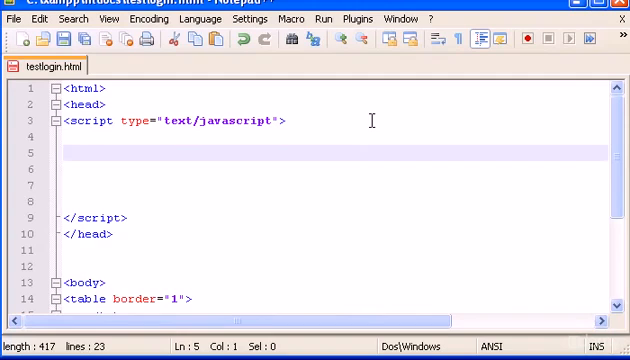
# Write an empty function test(){ } in the script block.
pyautogui.write('function')
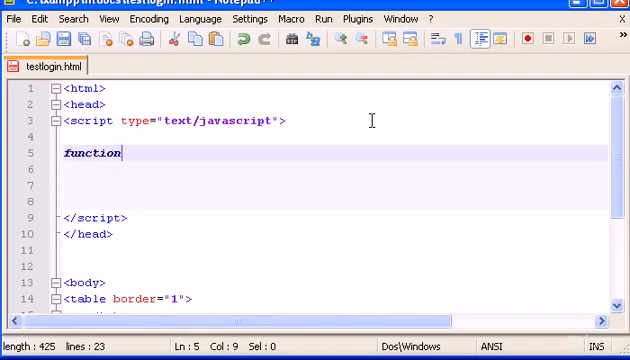
pyautogui.write('test(')
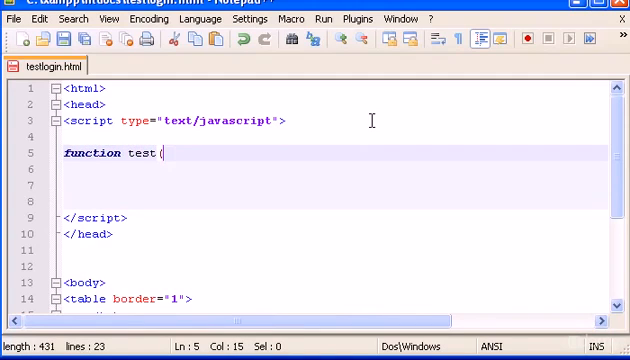
pyautogui.write('){')
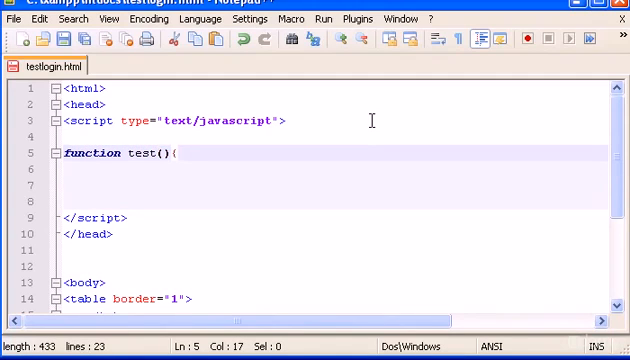
pyautogui.write('}')
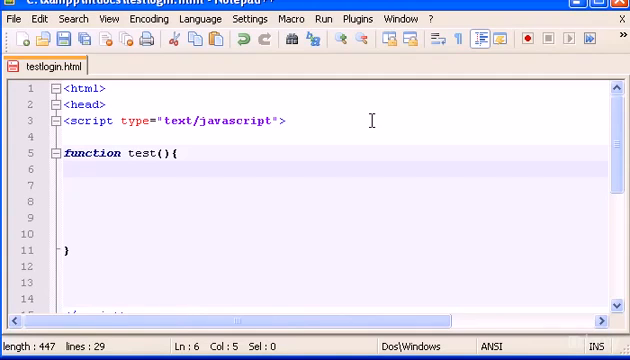
# Declare var xmlhttp; inside test() and start an if() line.
pyautogui.write('var')
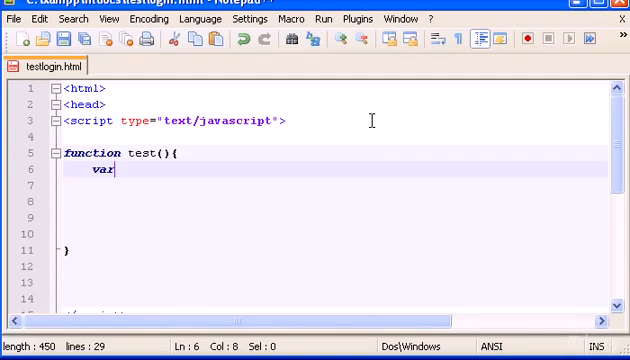
pyautogui.write('x')
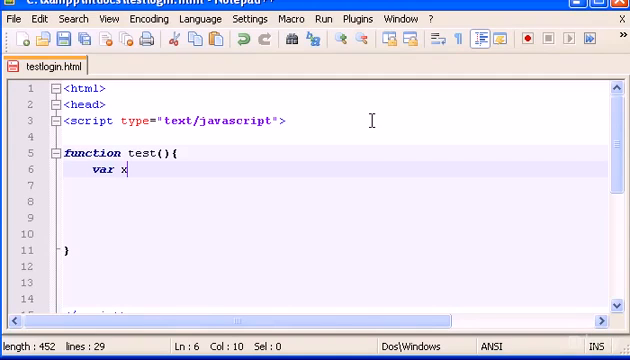
pyautogui.write('ml')
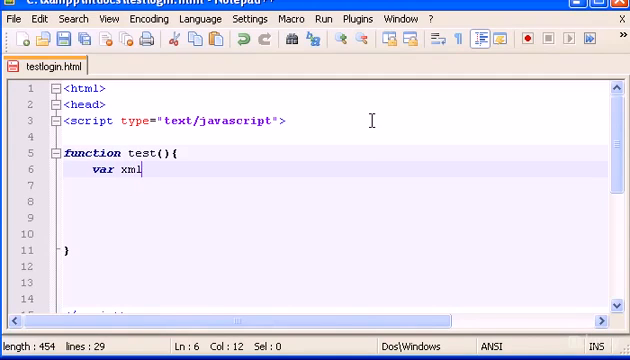
pyautogui.write('http')
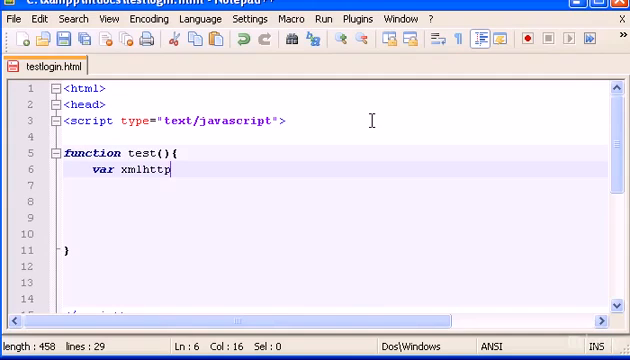
pyautogui.write(';')
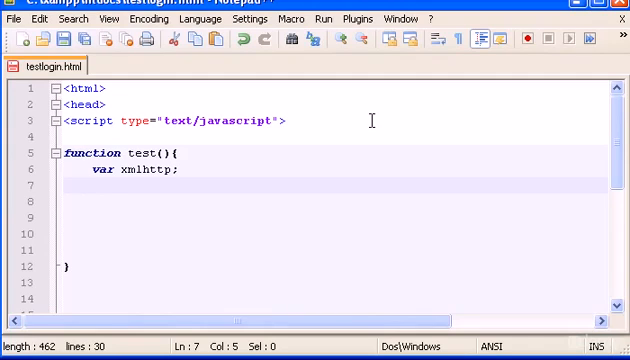
pyautogui.write('if()')
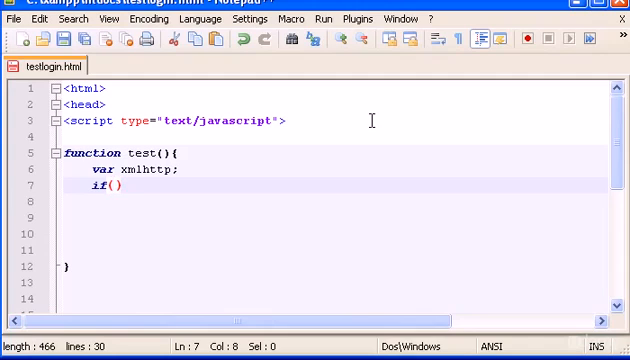
# Fill the if condition with window.XMLHttpRequest.
pyautogui.write('window.')
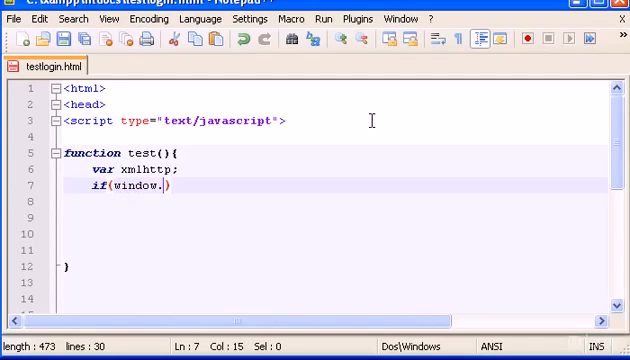
pyautogui.write('XML')
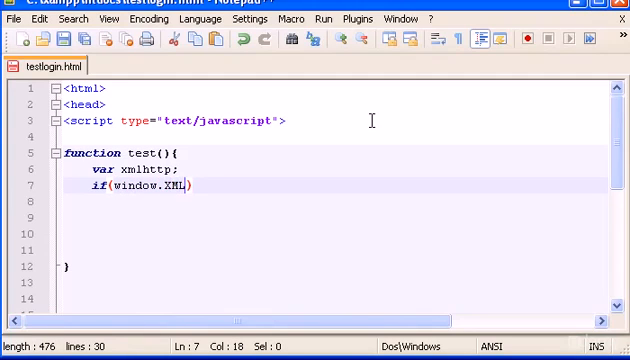
pyautogui.write('Http')
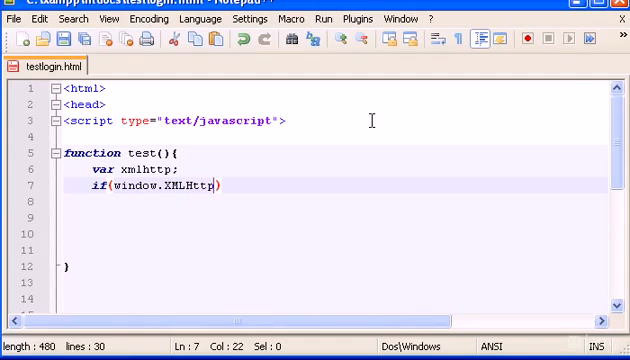
pyautogui.write('Request')
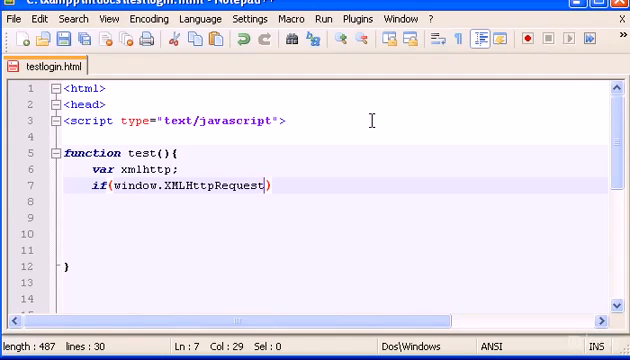
pyautogui.press('Right')
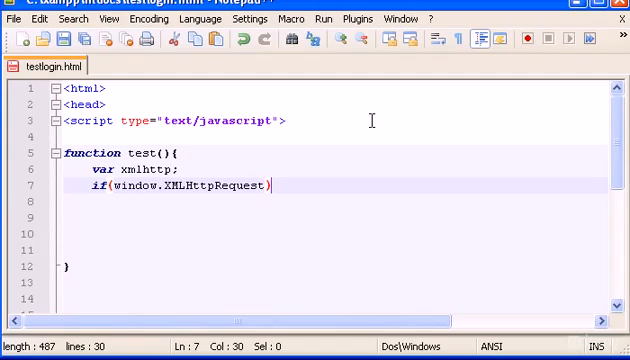
# Add the body { xmlhttp = new XMLHttpRequest(); } and begin an else branch.
pyautogui.write('{')
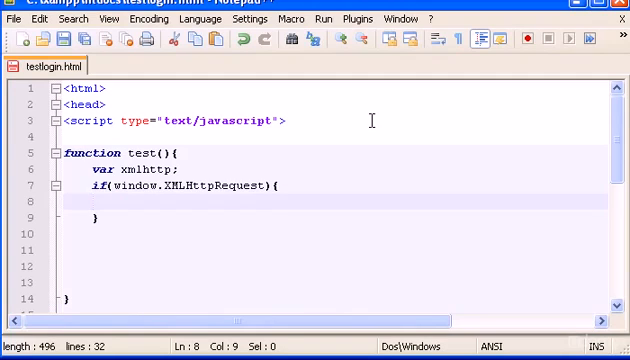
pyautogui.write('xml')
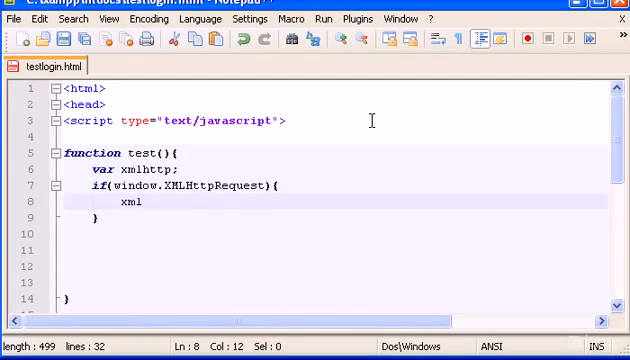
pyautogui.write('http')
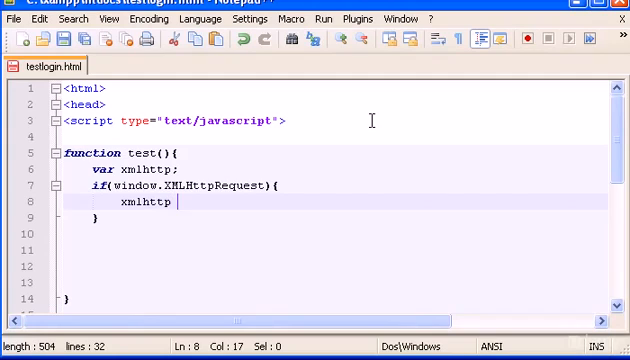
pyautogui.write('= ne')
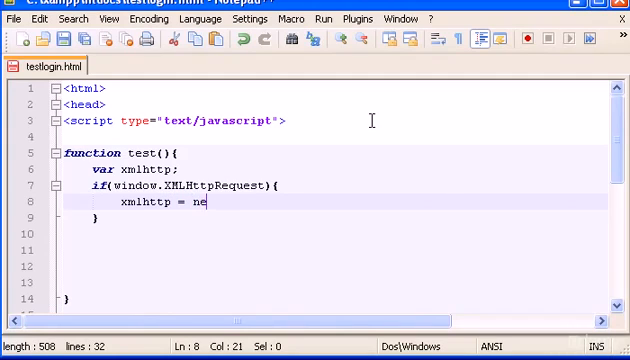
pyautogui.write('w')
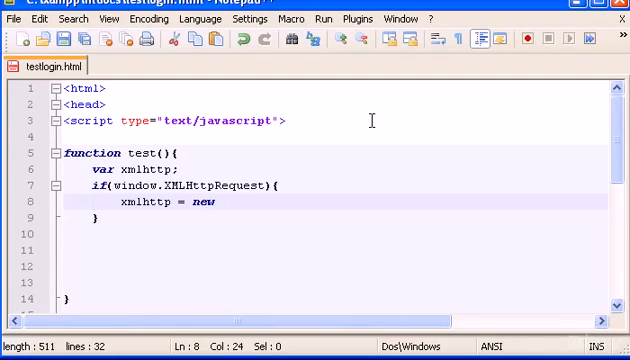
pyautogui.write('XMLHttp')
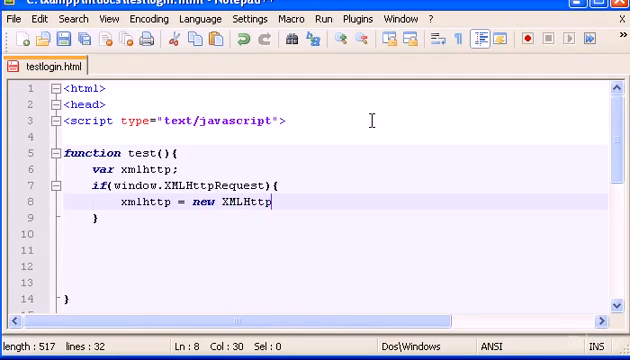
pyautogui.write('Request')
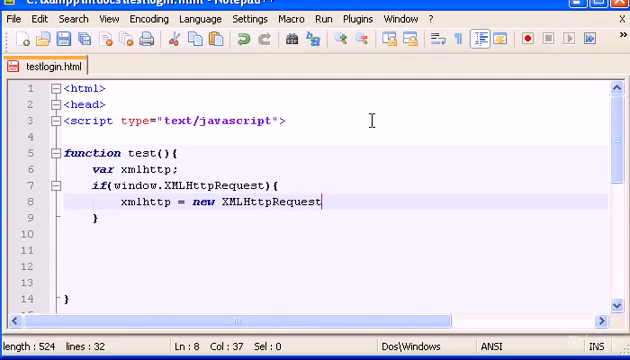
pyautogui.write('();')
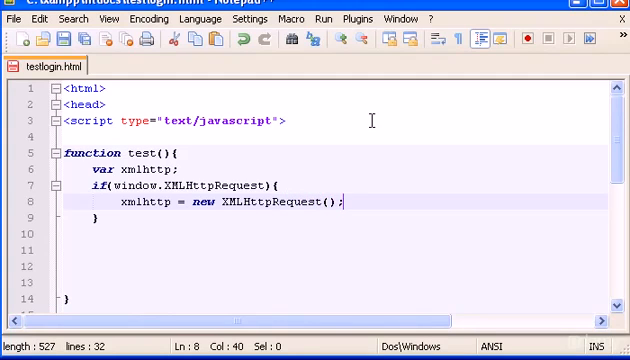
pyautogui.write('else')
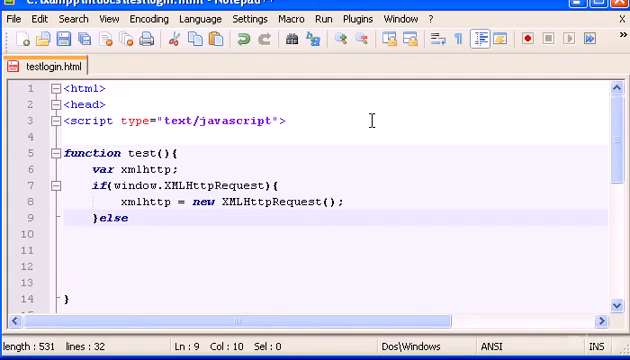
# Give the else branch { xmlhttp = new ActiveXObject("Microsoft.XMLHTTP"); }.
pyautogui.write('{')
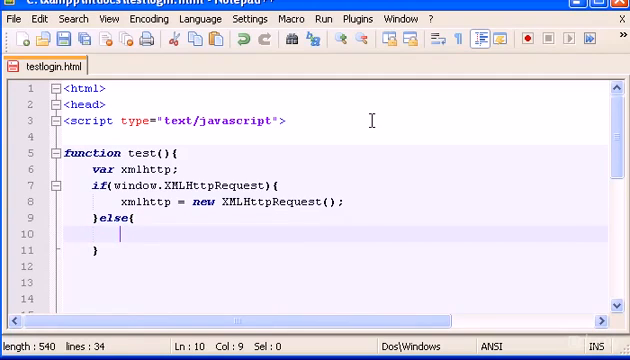
pyautogui.write('xml')
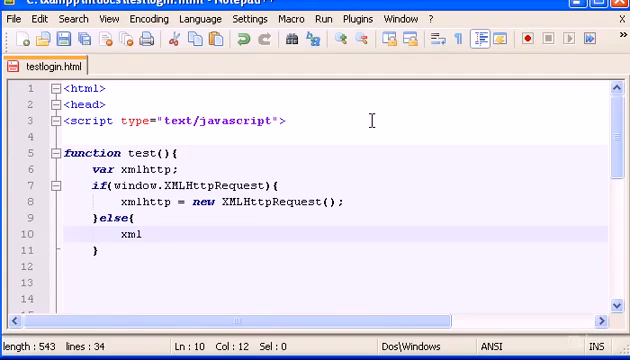
pyautogui.write('http')
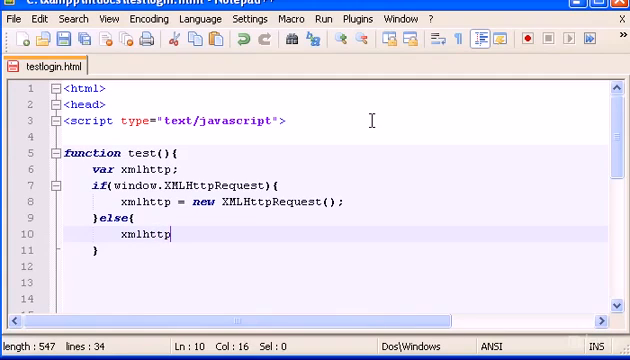
pyautogui.write('= new A')
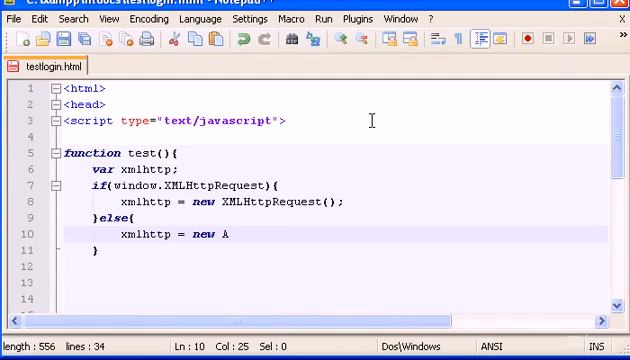
pyautogui.write('ctive')
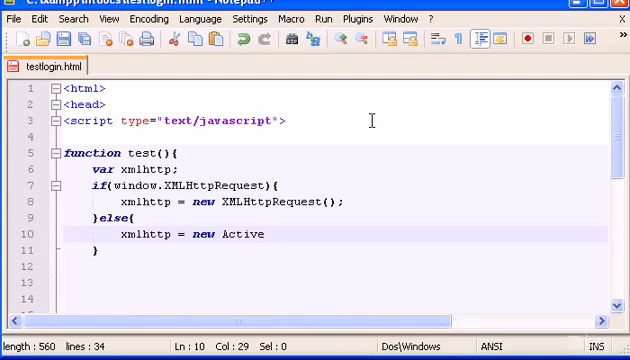
pyautogui.write('XObject(')
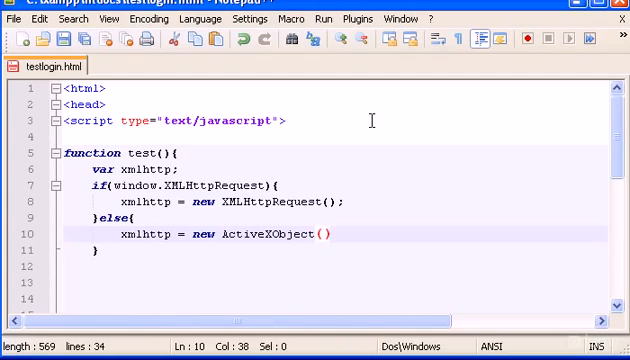
pyautogui.write('""')
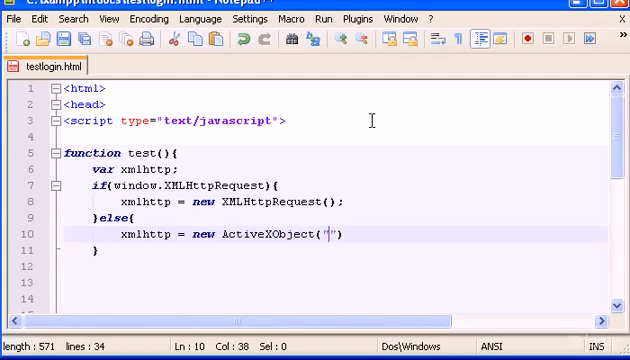
pyautogui.write('Microsoft')
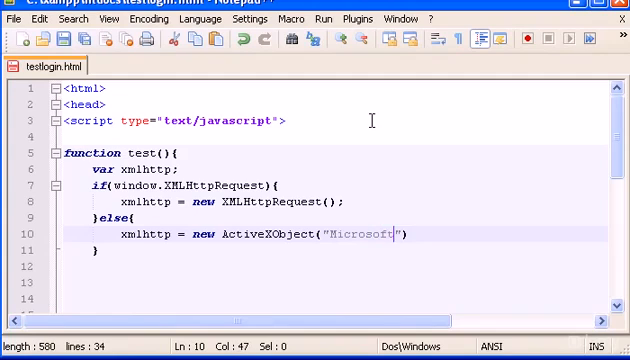
pyautogui.write('.')
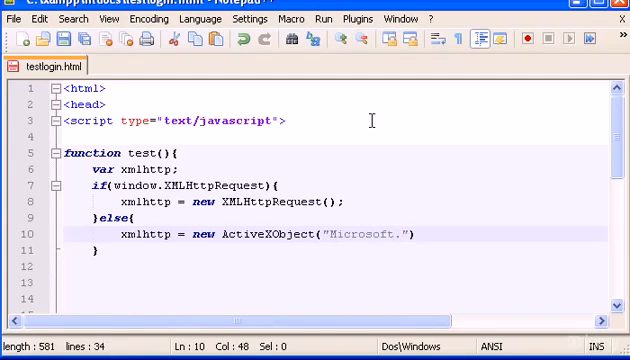
pyautogui.write('XML')
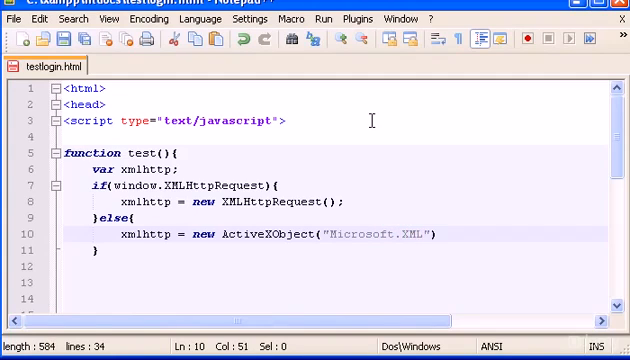
pyautogui.write('HTTP')
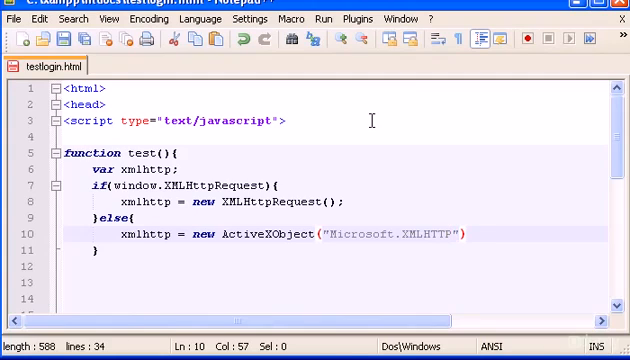
pyautogui.write(';')
pyautogui.click(332, 266)
pyautogui.write('va')
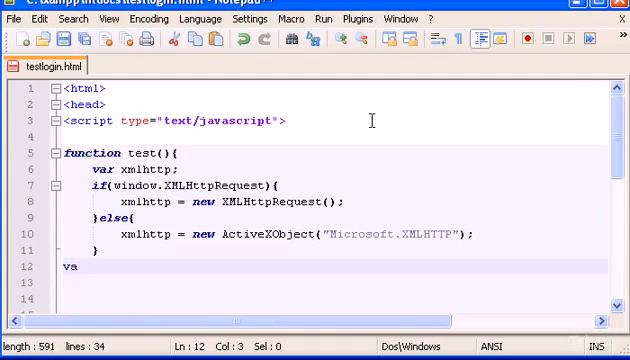
# Replace the stray var on line 12 with xmlhttp.onreadystatechange = function(){.
pyautogui.write('r')
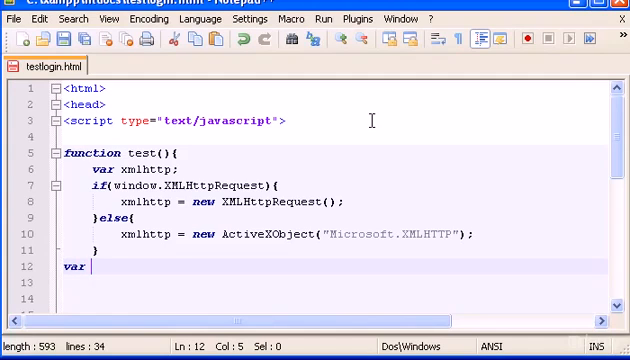
pyautogui.press('BackSpace')
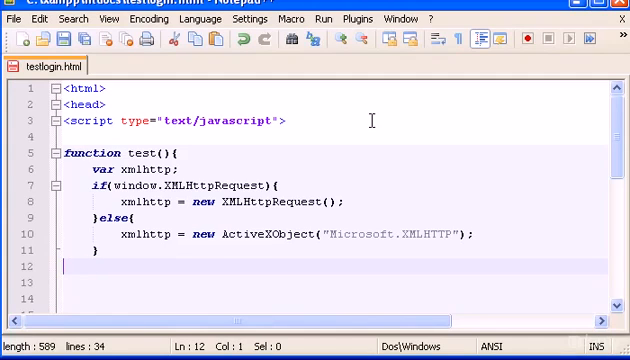
pyautogui.write('xmlh')
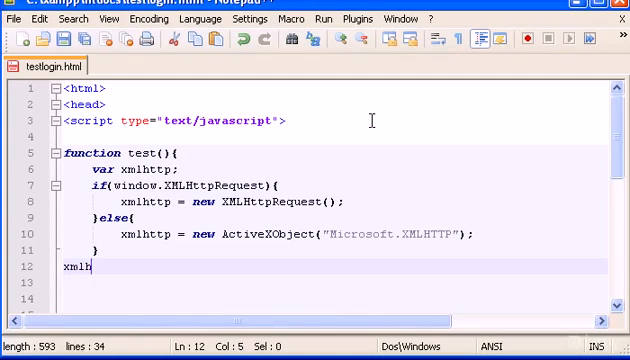
pyautogui.write('ttp')
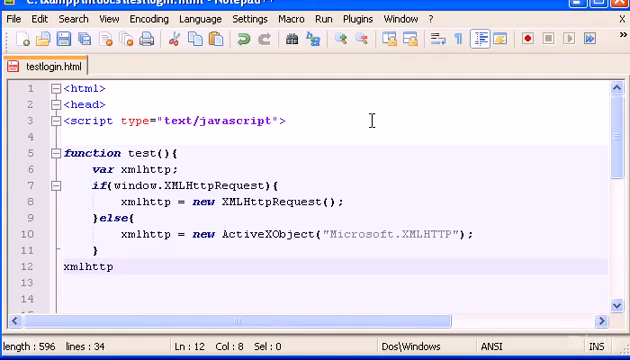
pyautogui.write('.o')
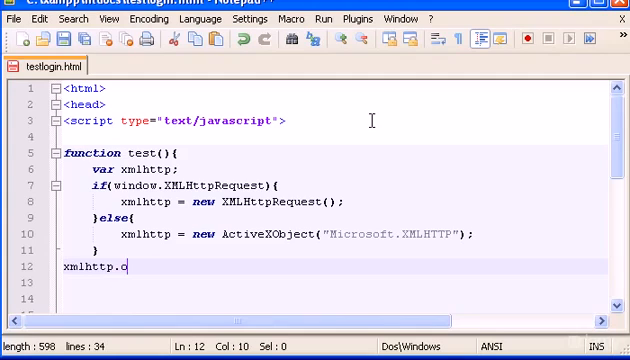
pyautogui.write('nready')
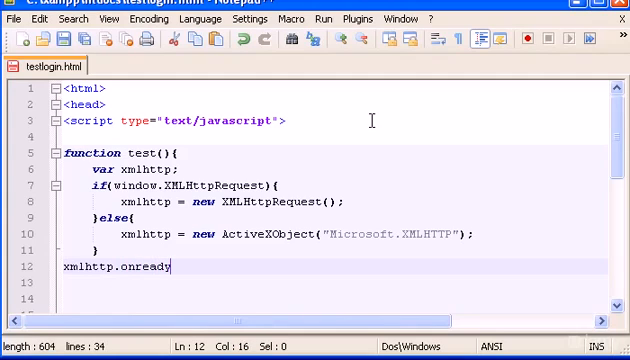
pyautogui.write('s')
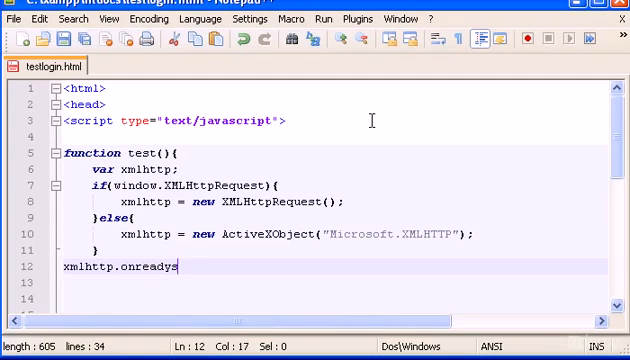
pyautogui.write('tate')
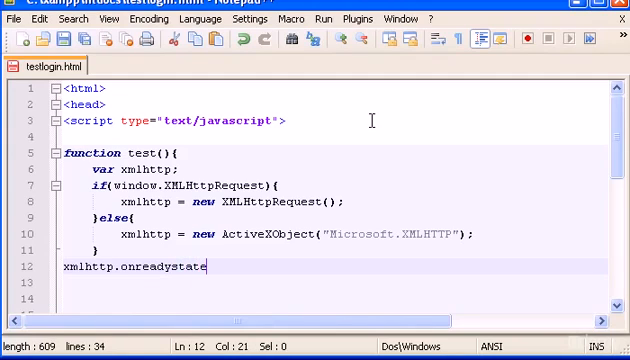
pyautogui.write('change')
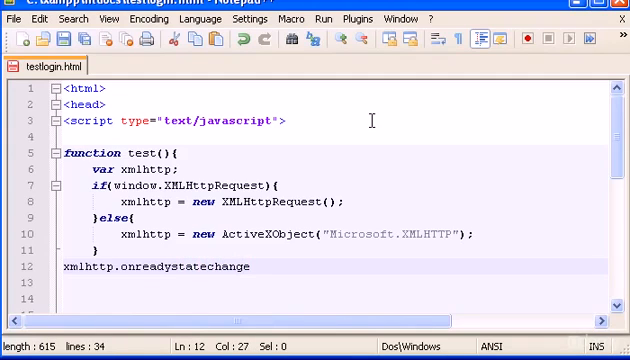
pyautogui.write('=')
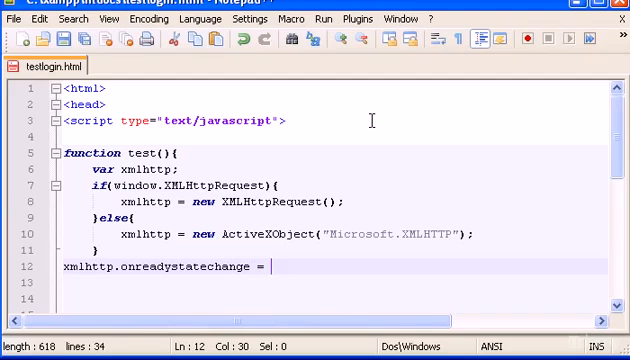
pyautogui.write('functi')
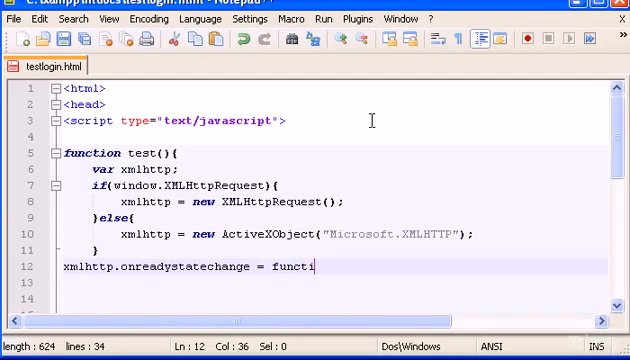
pyautogui.write('on(')
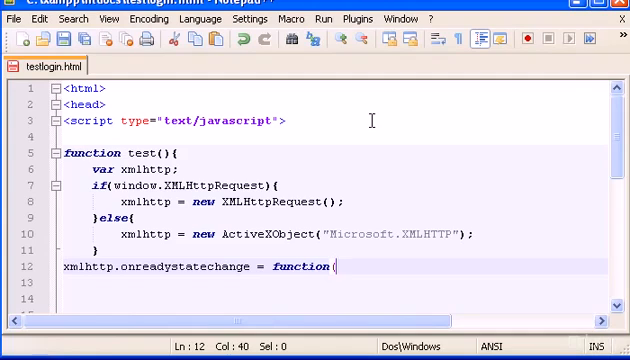
pyautogui.write('){')
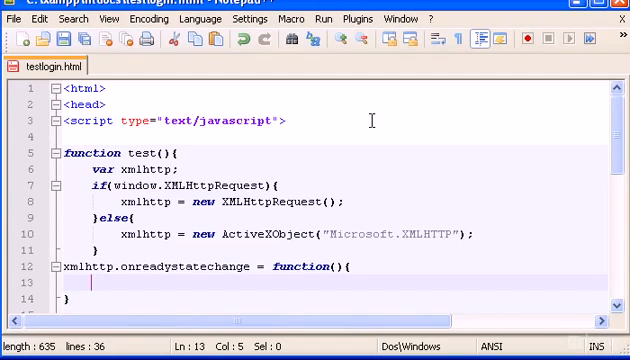
# Type if(xmlhttp.readystate==4){ inside the handler, fixing the xmlhttp typo.
pyautogui.write('if()')
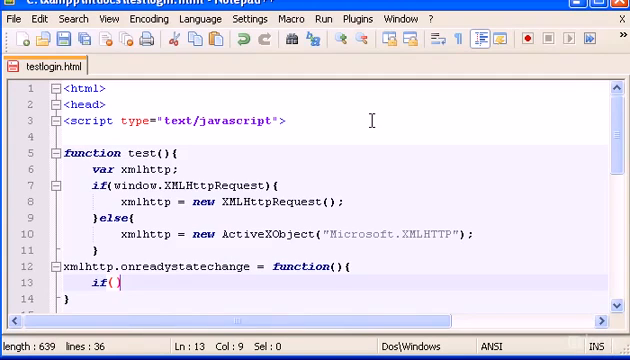
pyautogui.write('x')
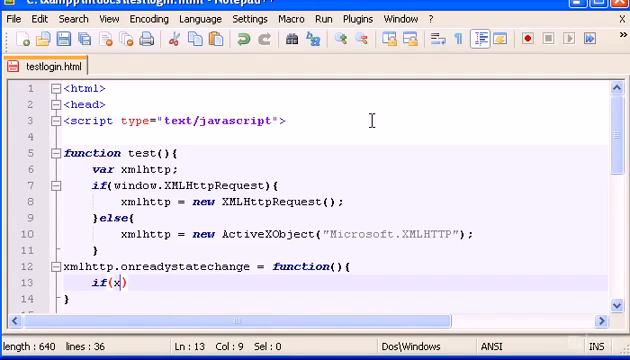
pyautogui.write('mlhh')
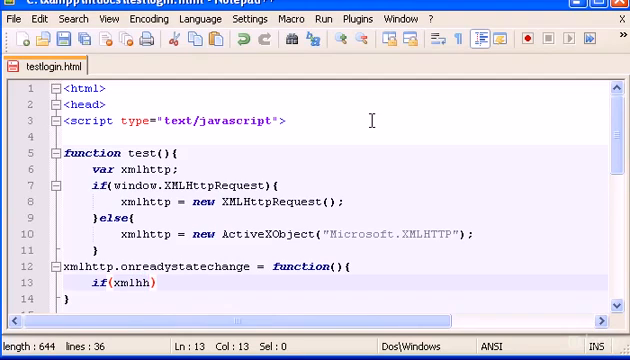
pyautogui.press('Backspace')
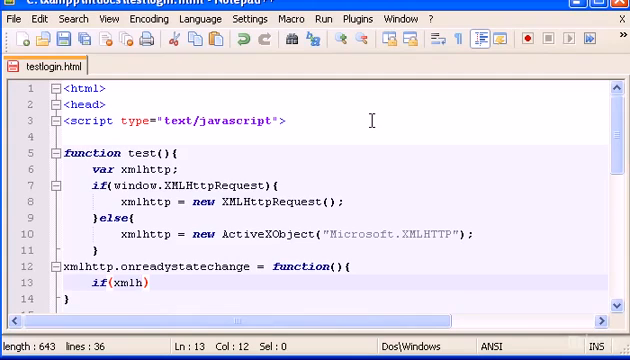
pyautogui.write('ttp')
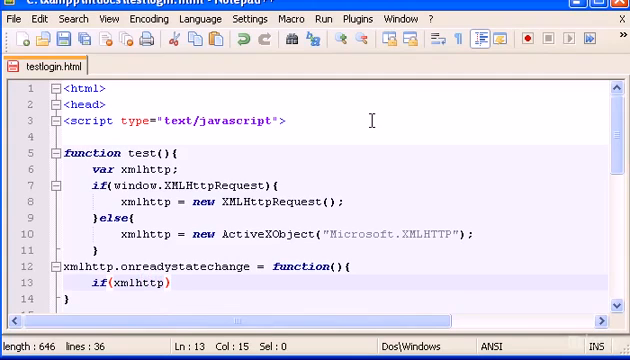
pyautogui.write('readystate')
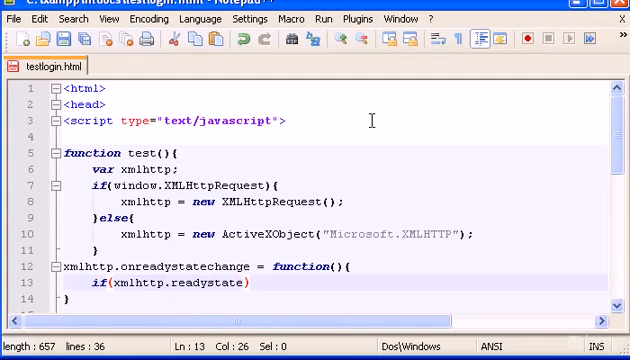
pyautogui.write('x')
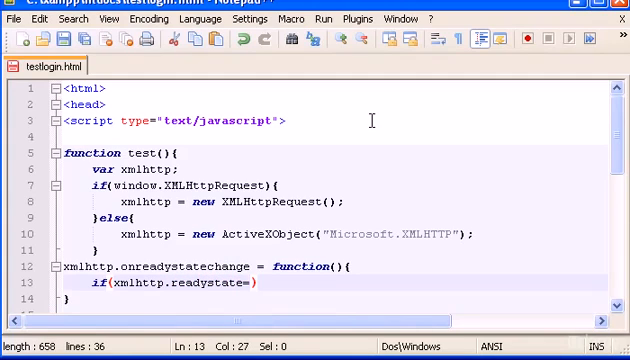
pyautogui.write('=4')
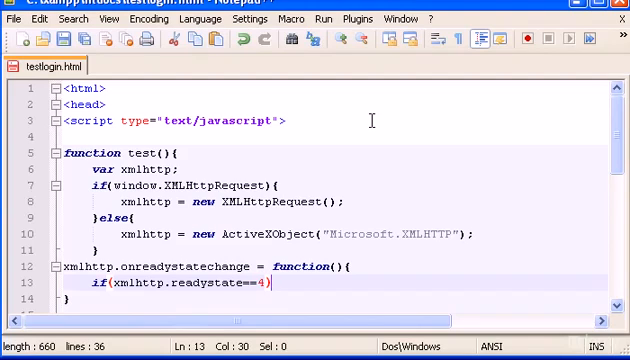
pyautogui.write('{')
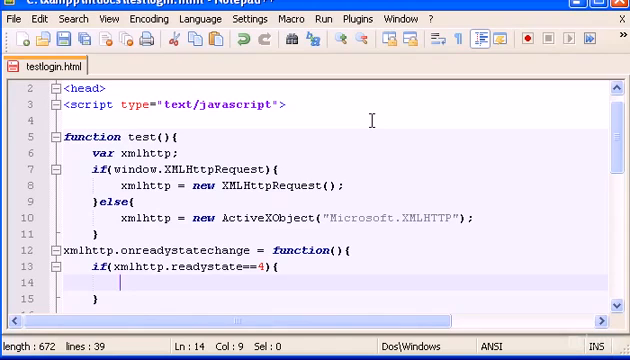
# Start line 14 with document.getElementById('result').
pyautogui.write('documen')
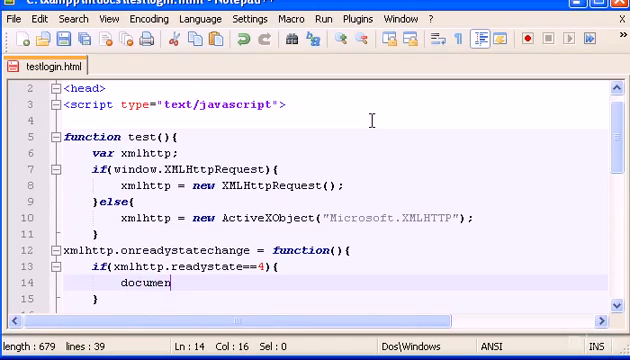
pyautogui.write('t.')
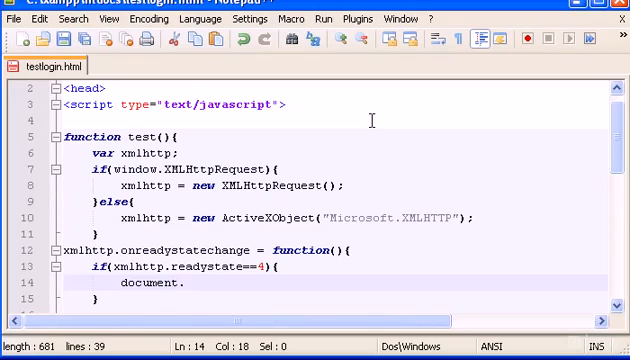
pyautogui.write('.getEle')
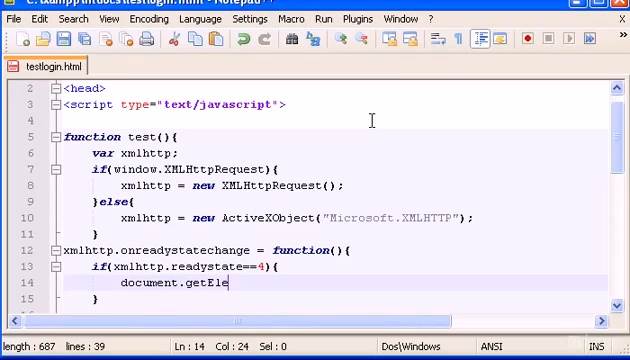
pyautogui.write('ment')
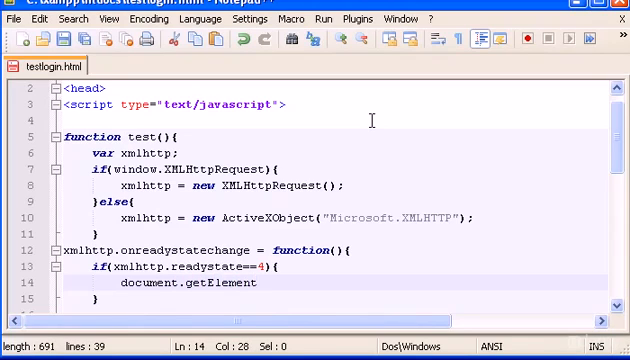
pyautogui.write('Bt')
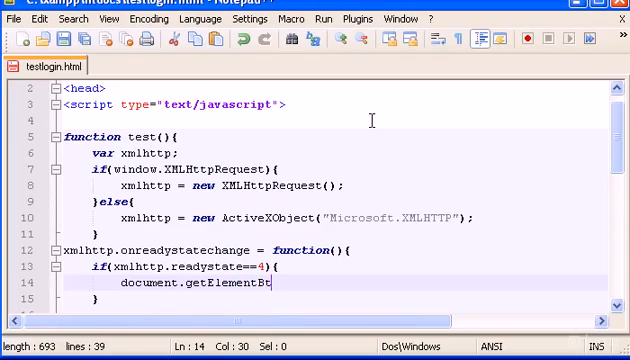
pyautogui.write('Id')
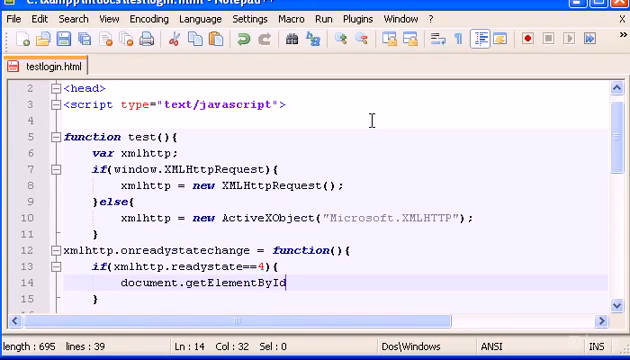
pyautogui.write('()')
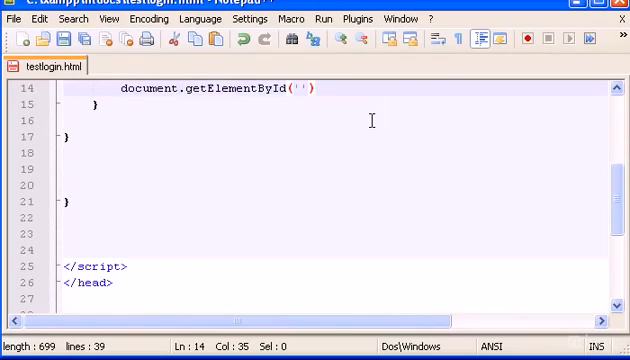
pyautogui.scroll(-3)
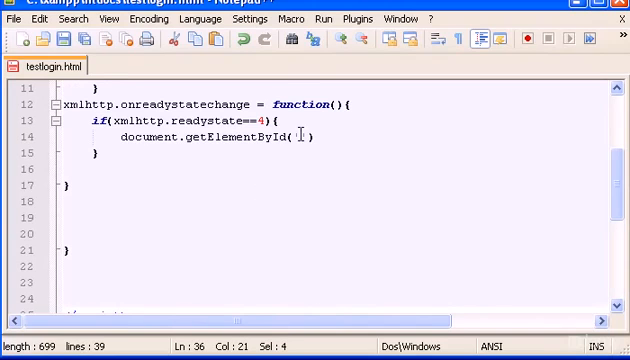
pyautogui.write("'result'")
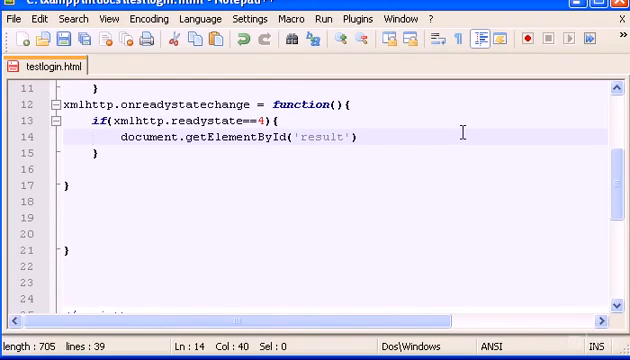
# Replace the mistaken .valu with .innerHTML = xmlhttp.responseText; and review the code.
pyautogui.write('.valu')
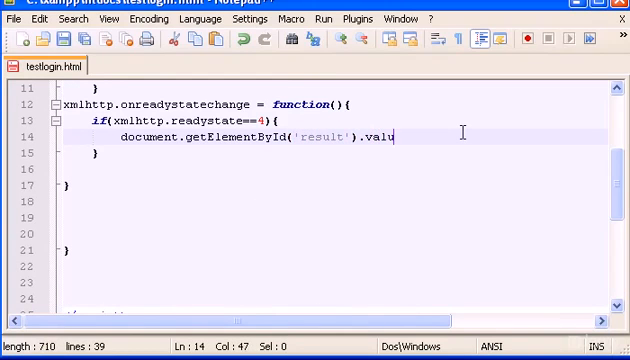
pyautogui.press('BackSpace')
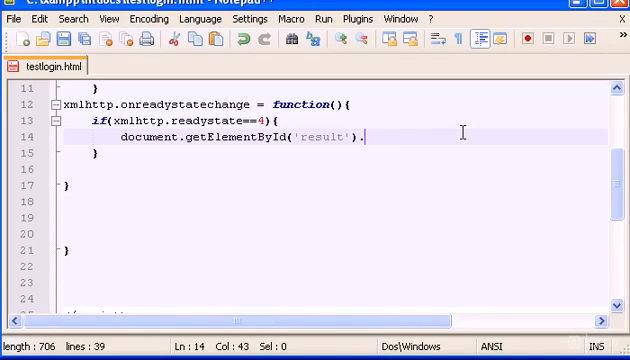
pyautogui.write('.innerHT')
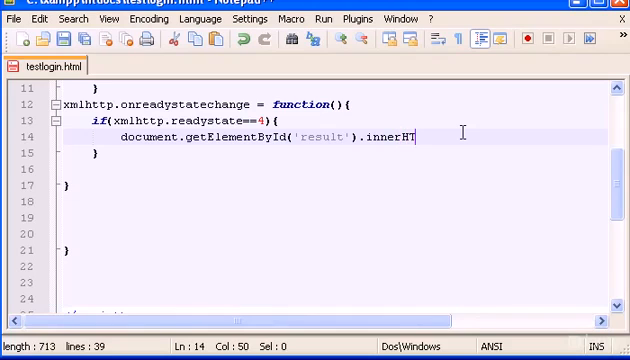
pyautogui.write('ML =')
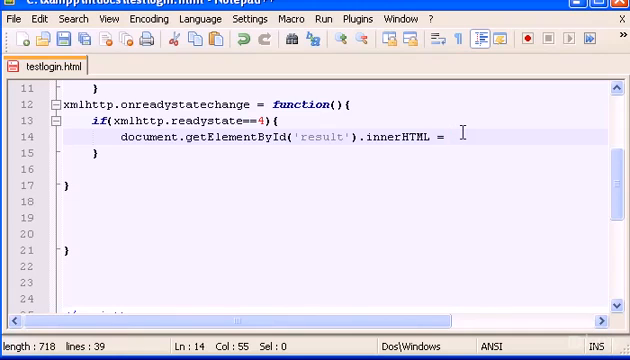
pyautogui.write('xmlhttp')
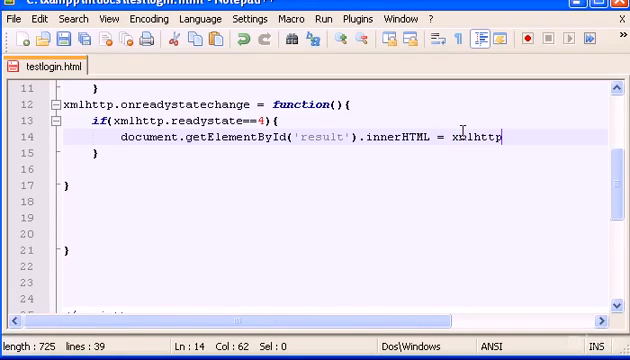
pyautogui.write('.r')
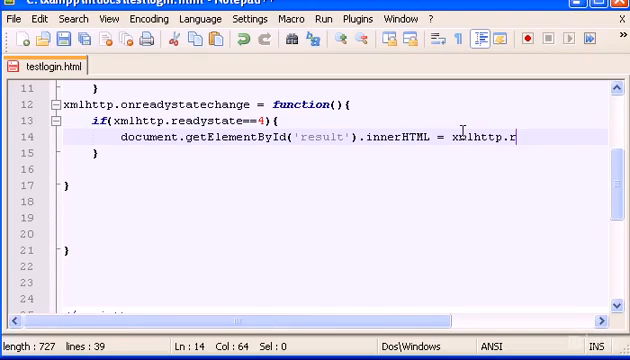
pyautogui.write('esponse')
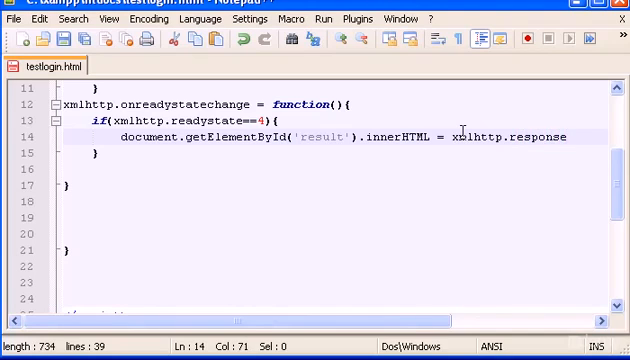
pyautogui.write('Text')
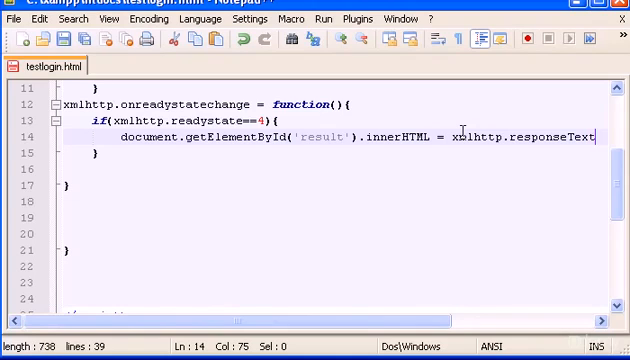
pyautogui.write(';')
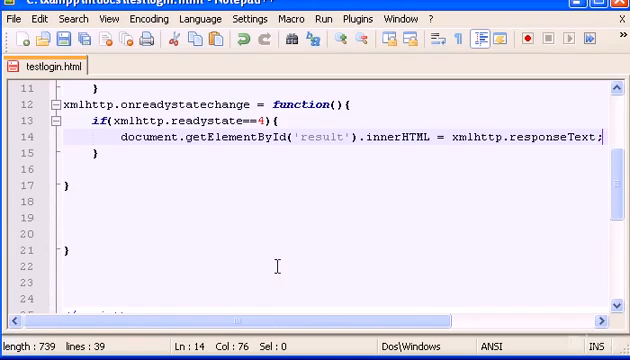
pyautogui.scroll(3)
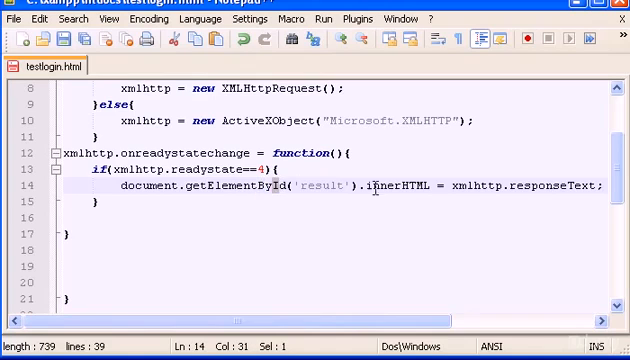
pyautogui.hscroll(3)
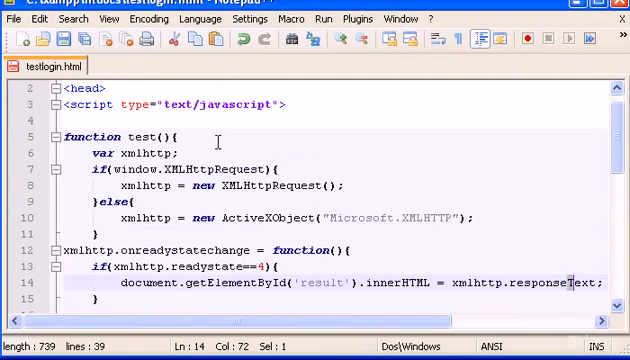
pyautogui.scroll(-3)
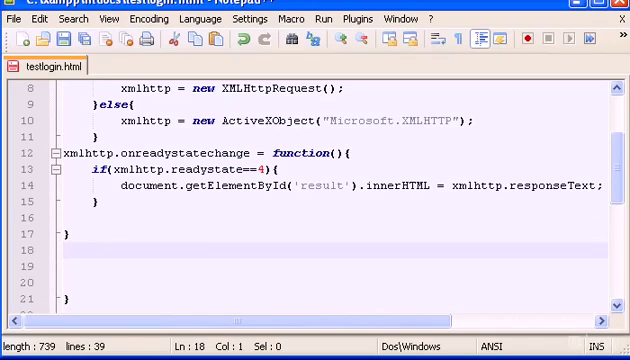
# Add url =, an xmlhttp.open() call, and xmlhttp.send(); below the handler.
pyautogui.write('url')
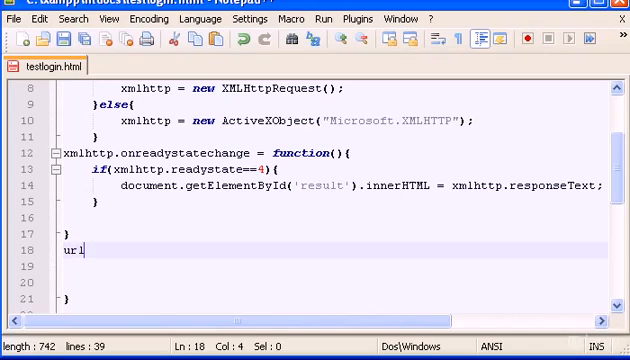
pyautogui.write('= "')
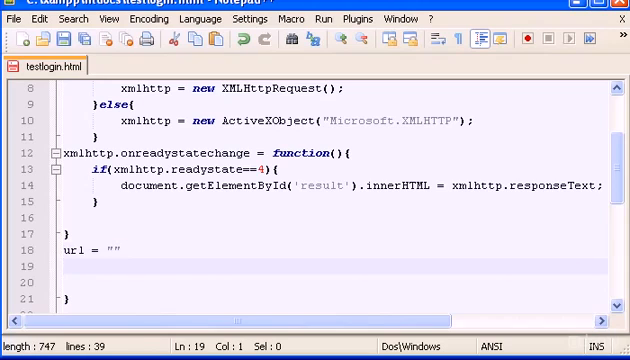
pyautogui.write('xml')
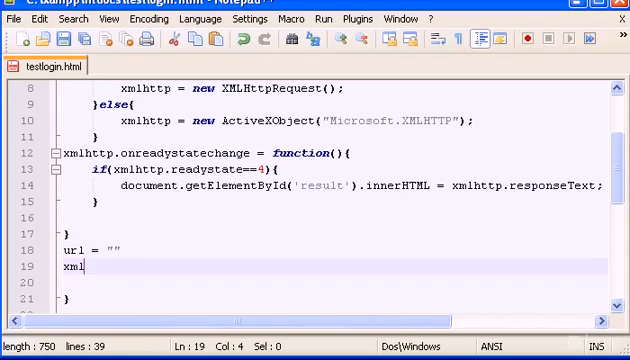
pyautogui.write('http')
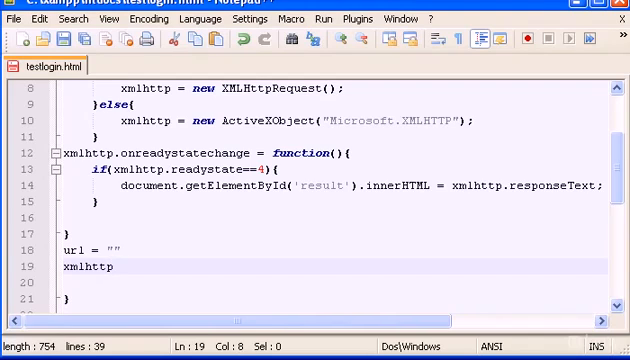
pyautogui.write('.')
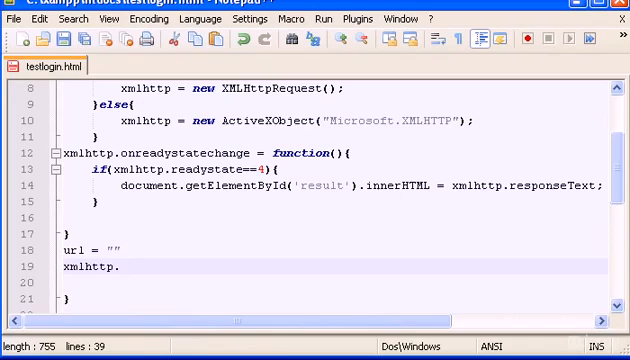
pyautogui.write('open')
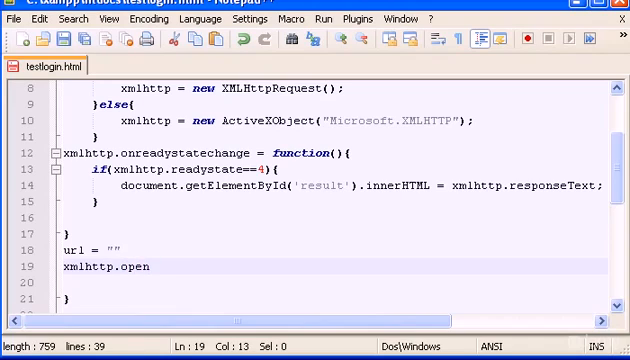
pyautogui.write('();')
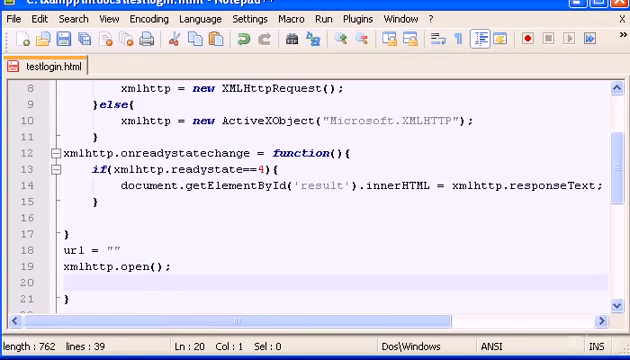
pyautogui.write('xmlhttp.send')
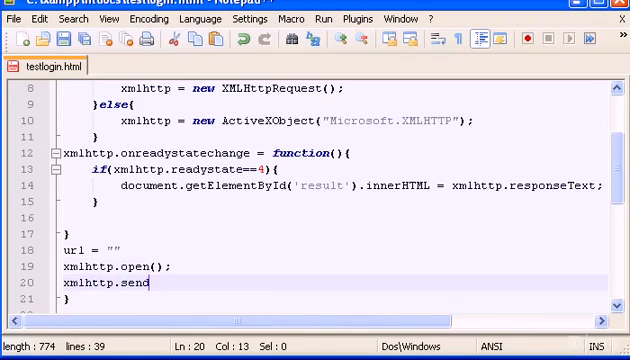
pyautogui.write('();')
pyautogui.click(332, 266)
pyautogui.write('"GE')
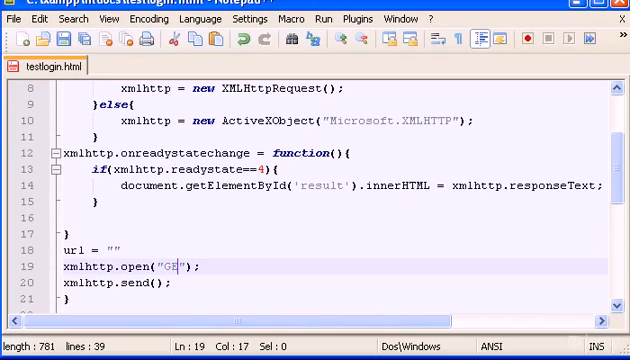
# Fill xmlhttp.open() with the "GET" method and url arguments.
pyautogui.write('T')
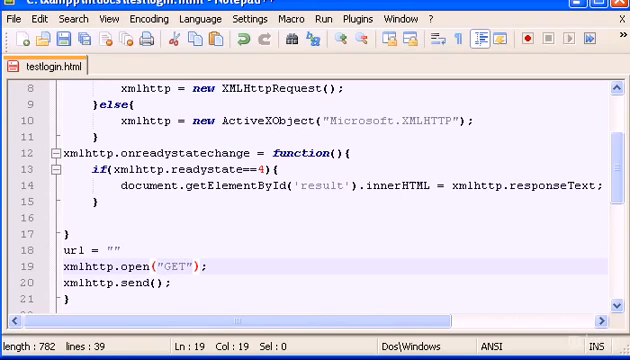
pyautogui.write(',')
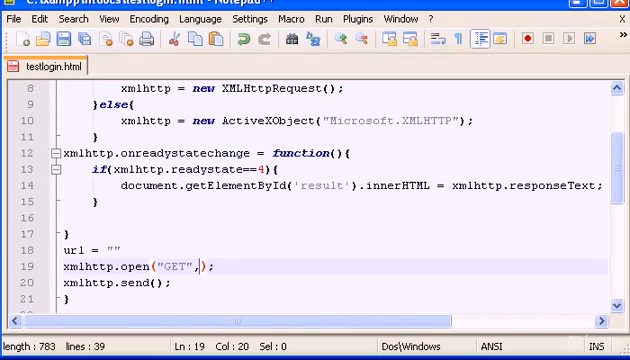
pyautogui.write('url,')
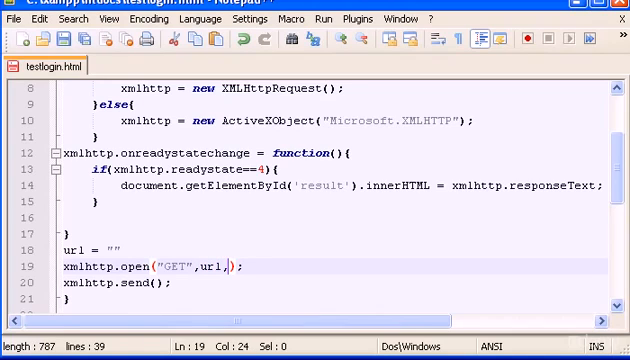
pyautogui.write('tru')
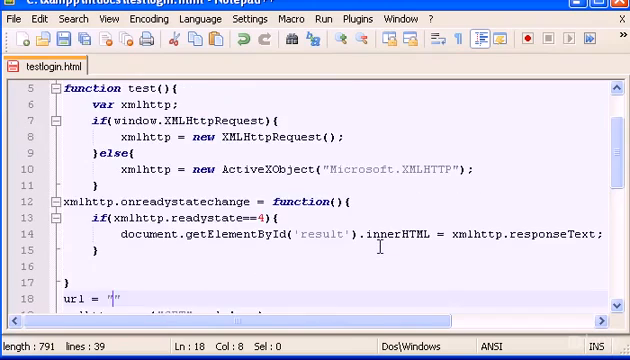
# Scroll to the end of the else block and add blank line 12 before the handler.
pyautogui.scroll(-3)
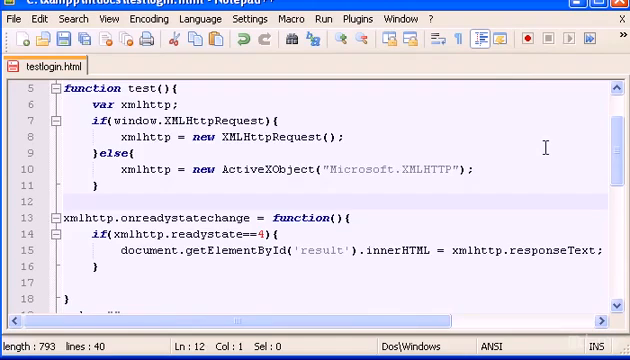
pyautogui.scroll(-3)
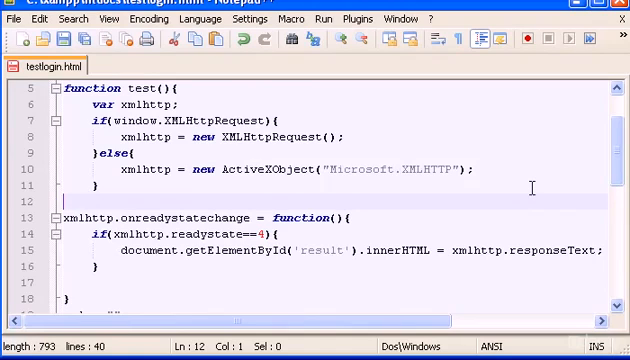
# Start line 12 with var uname = document.getElementById.
pyautogui.write('v')
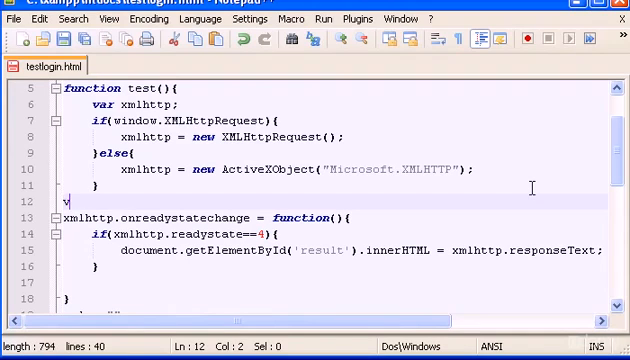
pyautogui.write('ar')
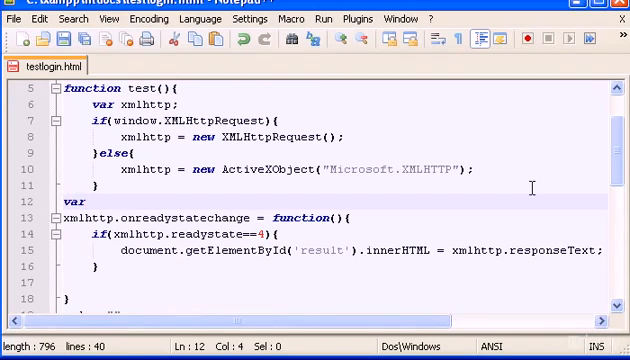
pyautogui.write('uname')
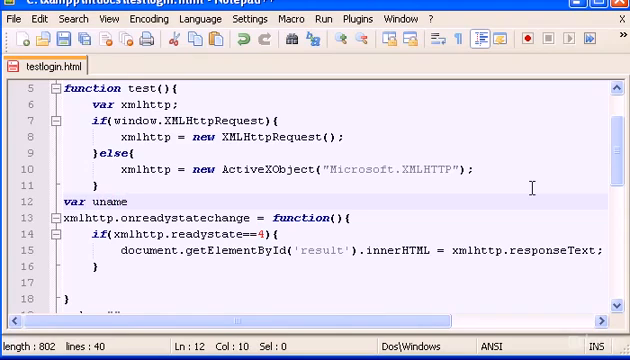
pyautogui.write('=')
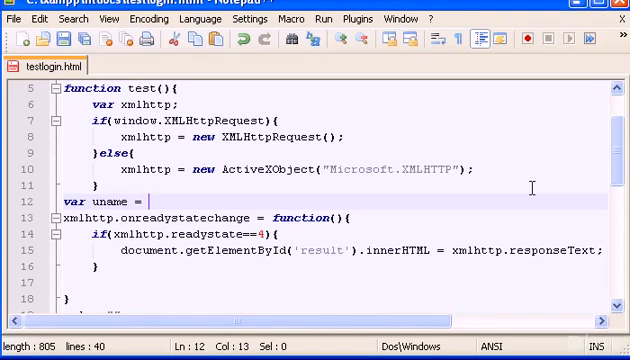
pyautogui.write('document')
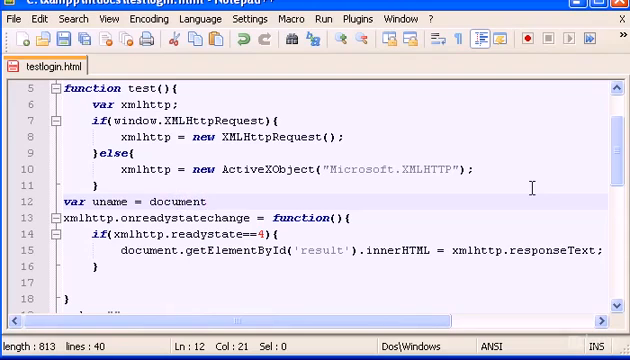
pyautogui.write('.get')
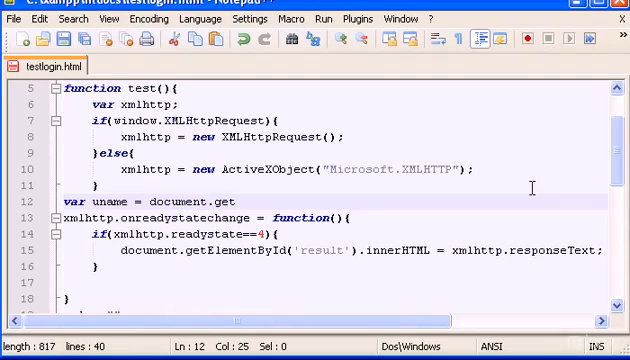
pyautogui.write('Element')
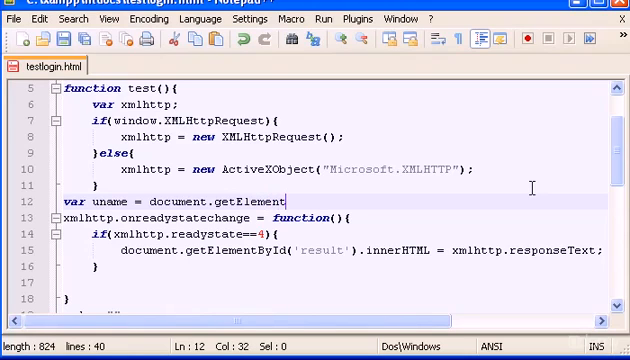
pyautogui.write('ById')
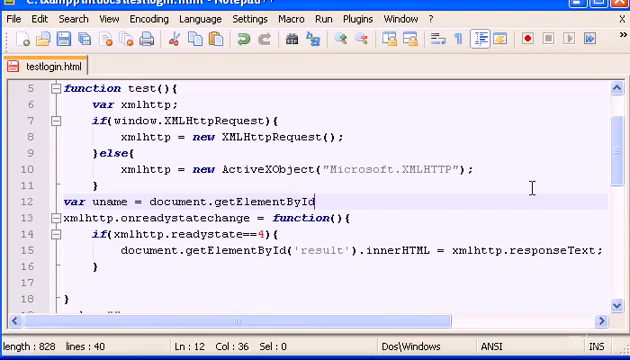
# Complete the uname line with ('username').value;.
pyautogui.write('()')
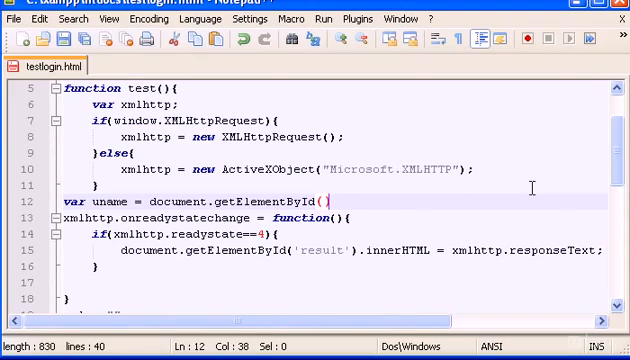
pyautogui.write("''")
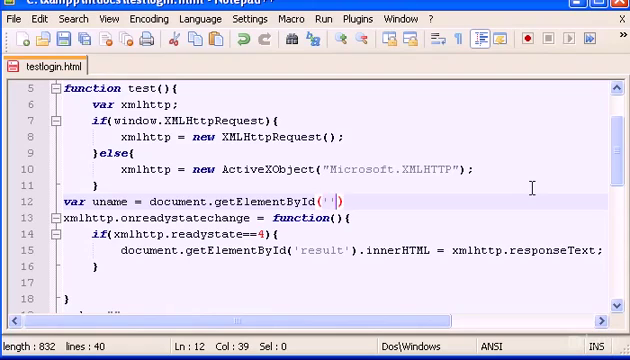
pyautogui.write('user')
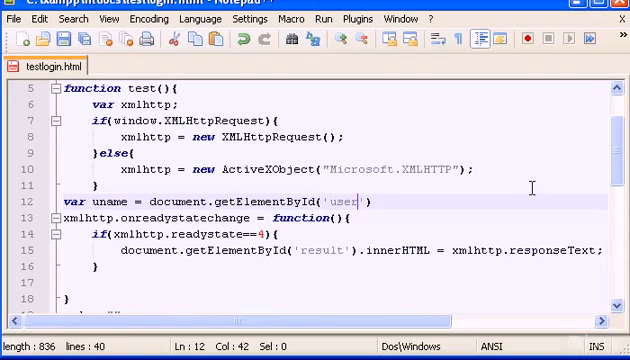
pyautogui.write('name')
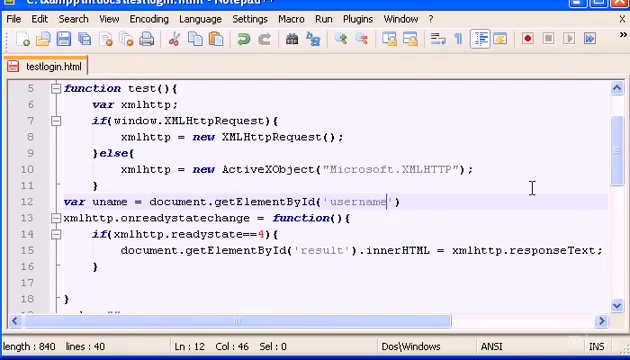
pyautogui.write('.va')
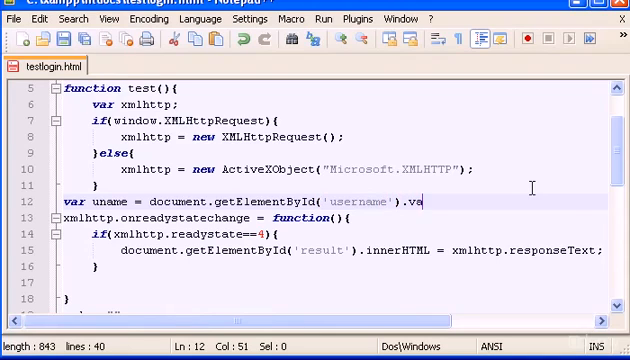
pyautogui.write('lue')
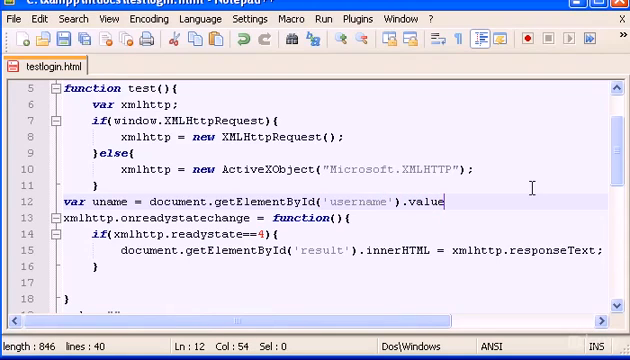
pyautogui.write(';')
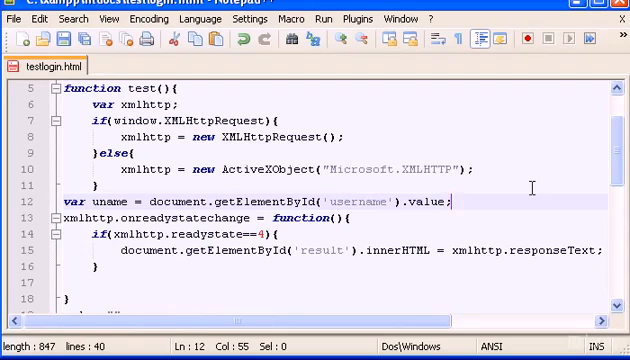